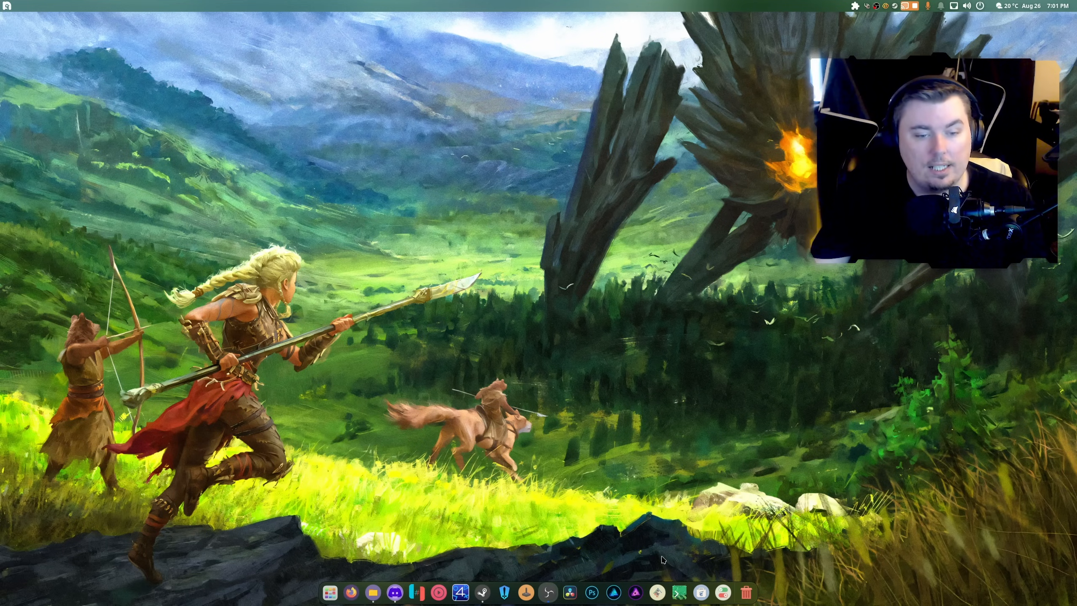
pyautogui.moveTo(612, 592)
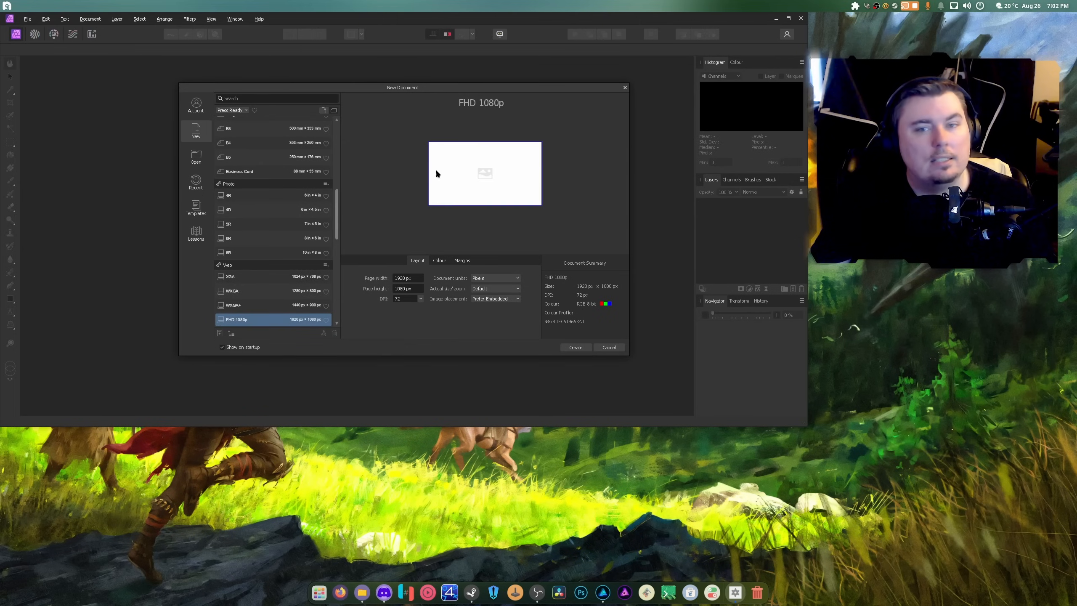
# - Dismiss the New Document dialog to reveal the recovered Untitled-1 thumbnail design
pyautogui.click(575, 346)
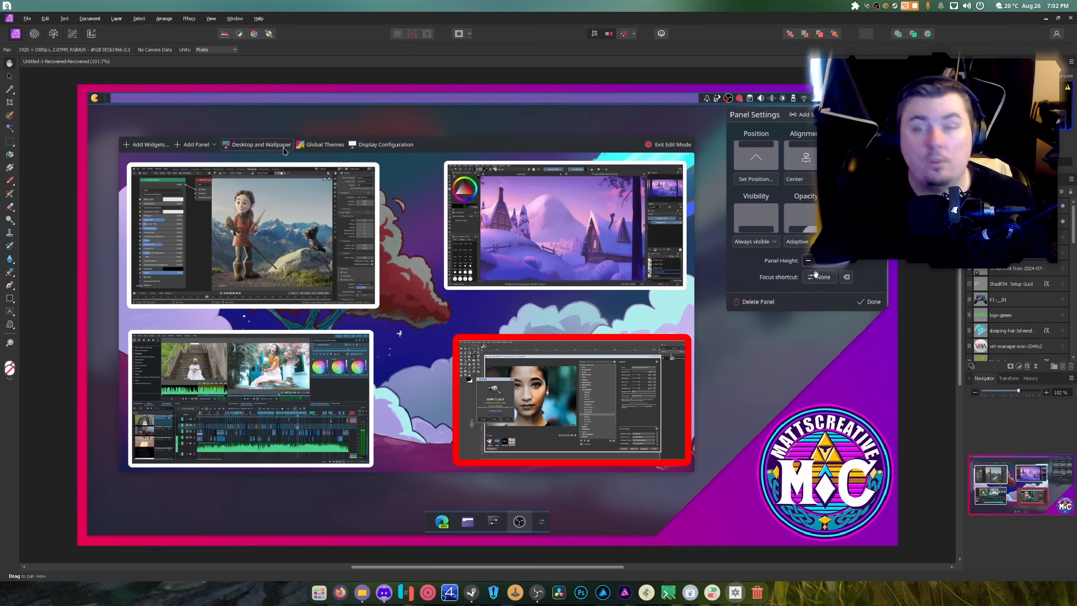
pyautogui.moveTo(721, 326)
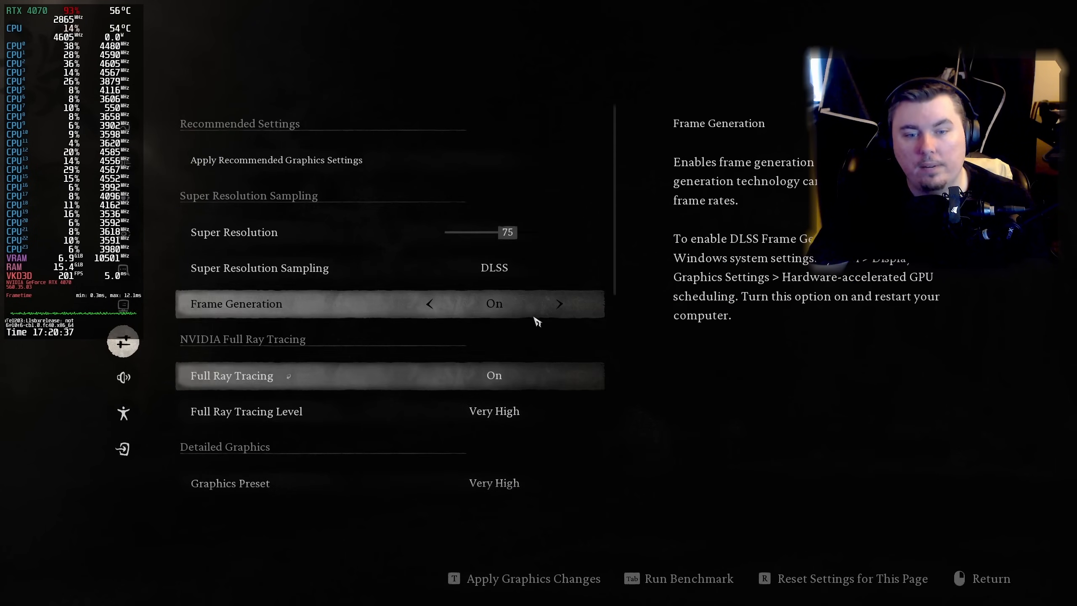
# - Confirm Frame Generation and Full Ray Tracing are On, then exit to the Steam library
pyautogui.click(429, 303)
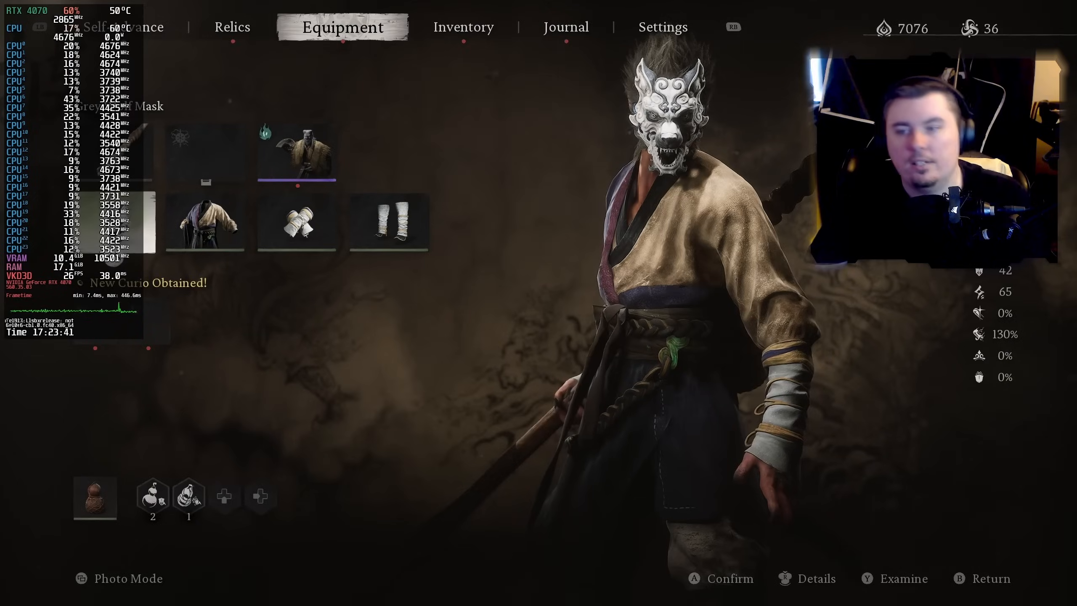
pyautogui.click(662, 27)
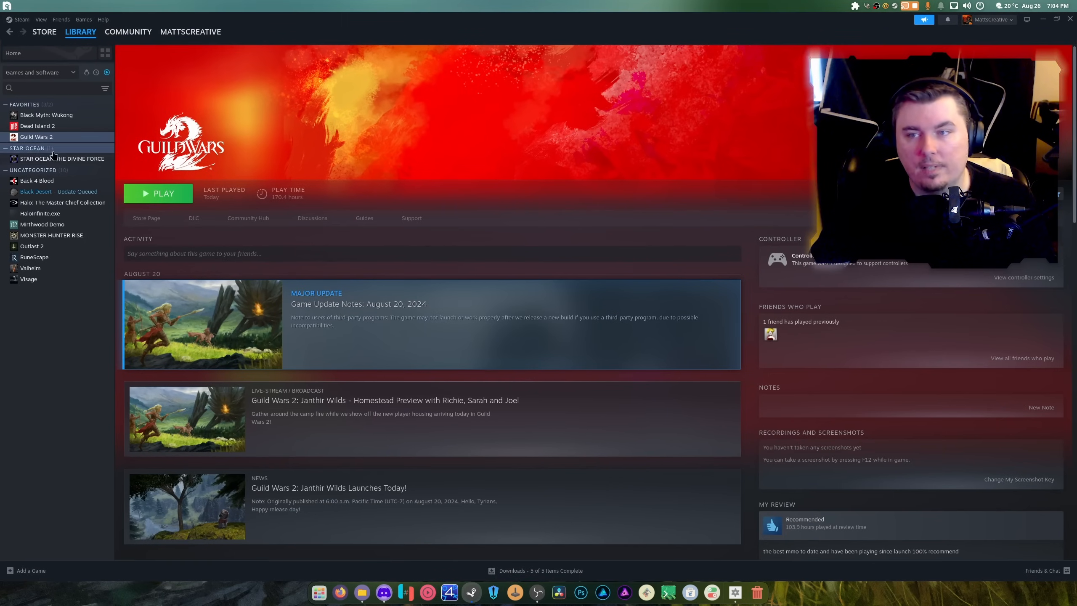
# - Launch Black Myth: Wukong in normal mode from Steam and dismiss its anti-tamper error
pyautogui.click(46, 115)
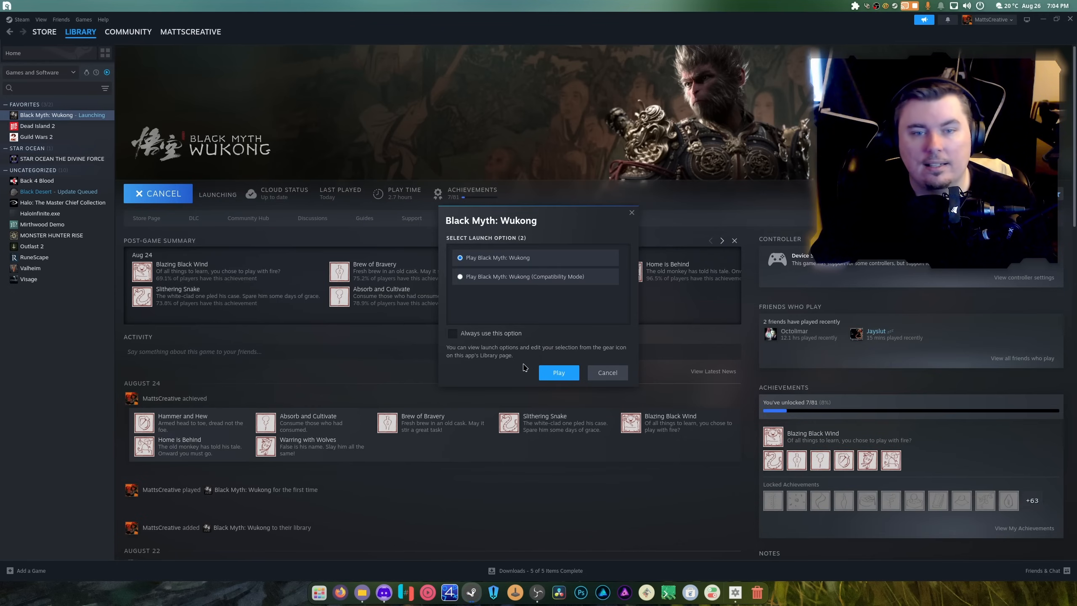
pyautogui.click(558, 372)
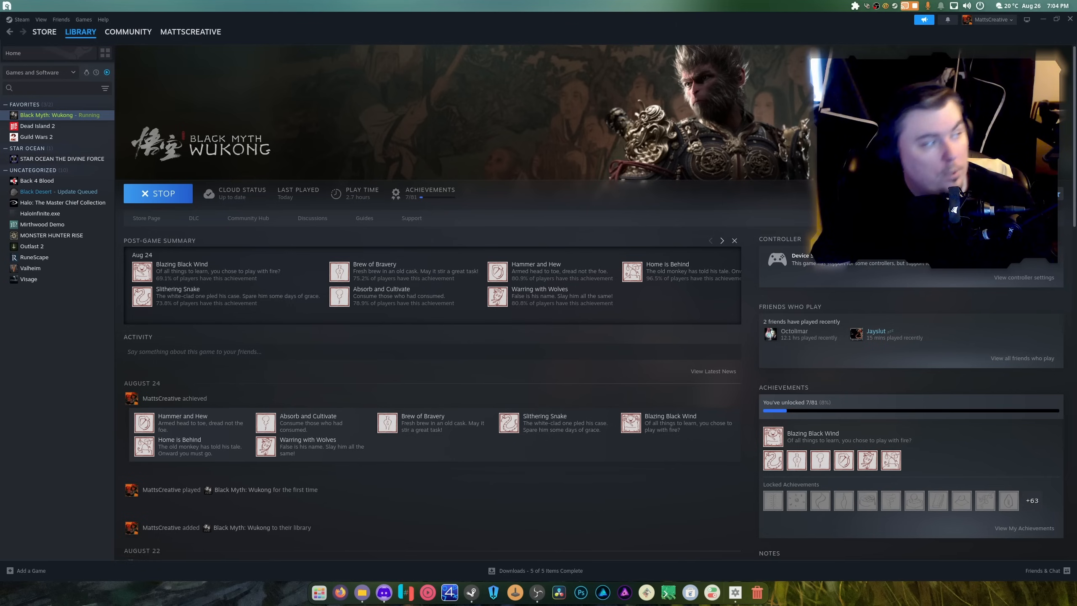
pyautogui.moveTo(741, 149)
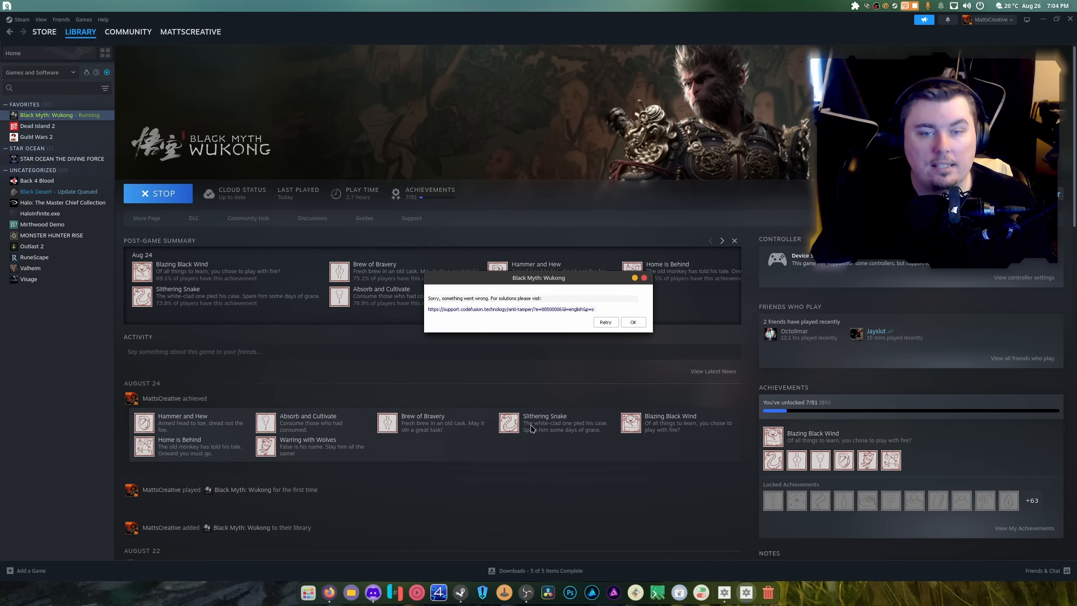
pyautogui.click(510, 308)
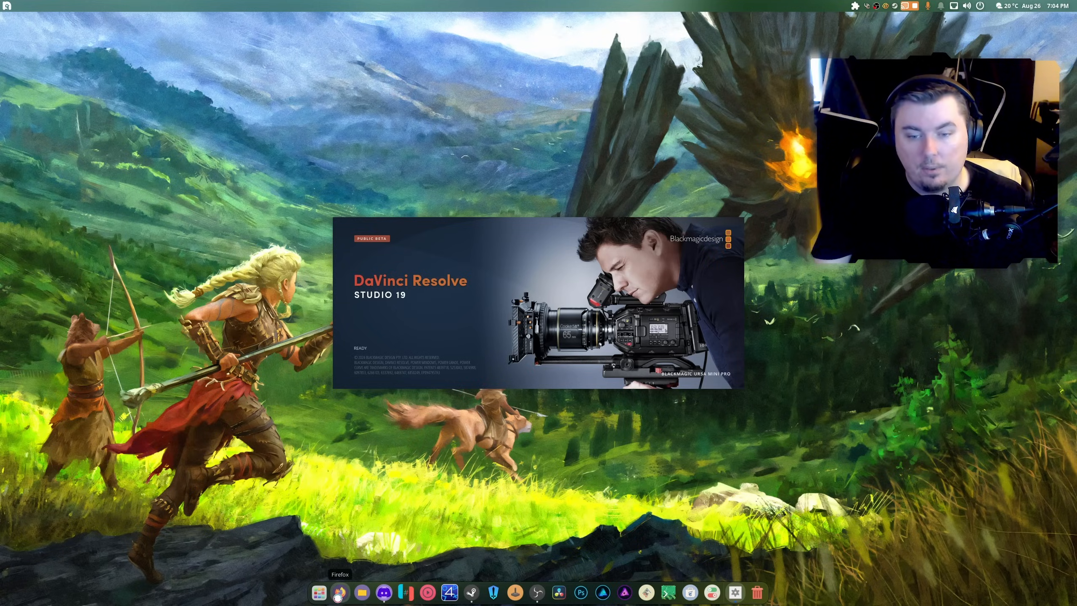
# - Open Firefox from the dock while DaVinci Resolve Studio 19 loads
pyautogui.click(340, 591)
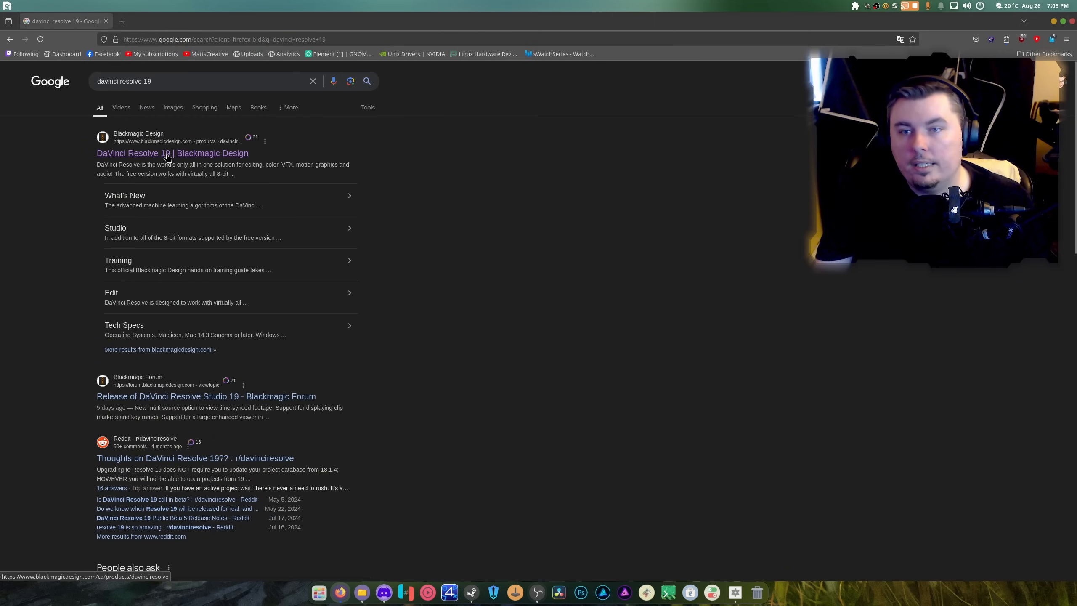
# - Download DaVinci Resolve Studio 19.0 for Linux from Blackmagic Design, skipping registration
pyautogui.click(173, 153)
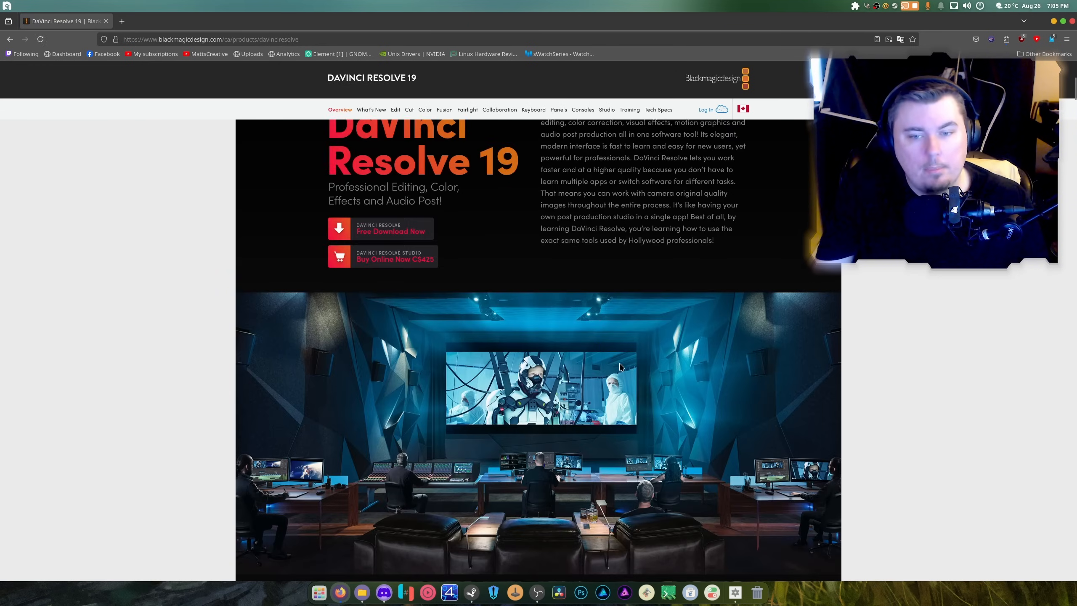
pyautogui.click(380, 229)
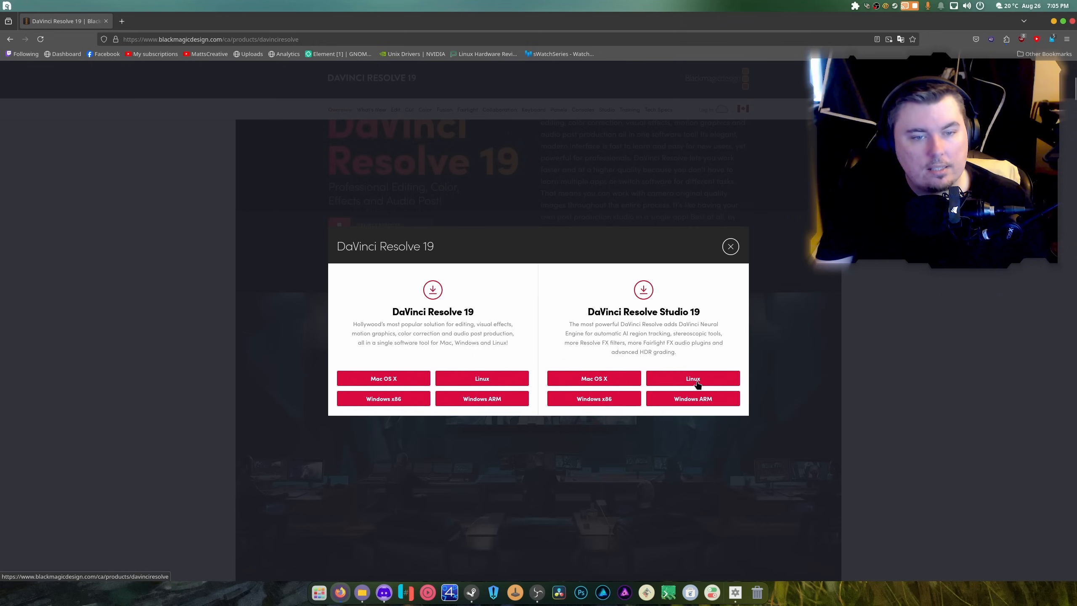
pyautogui.click(692, 378)
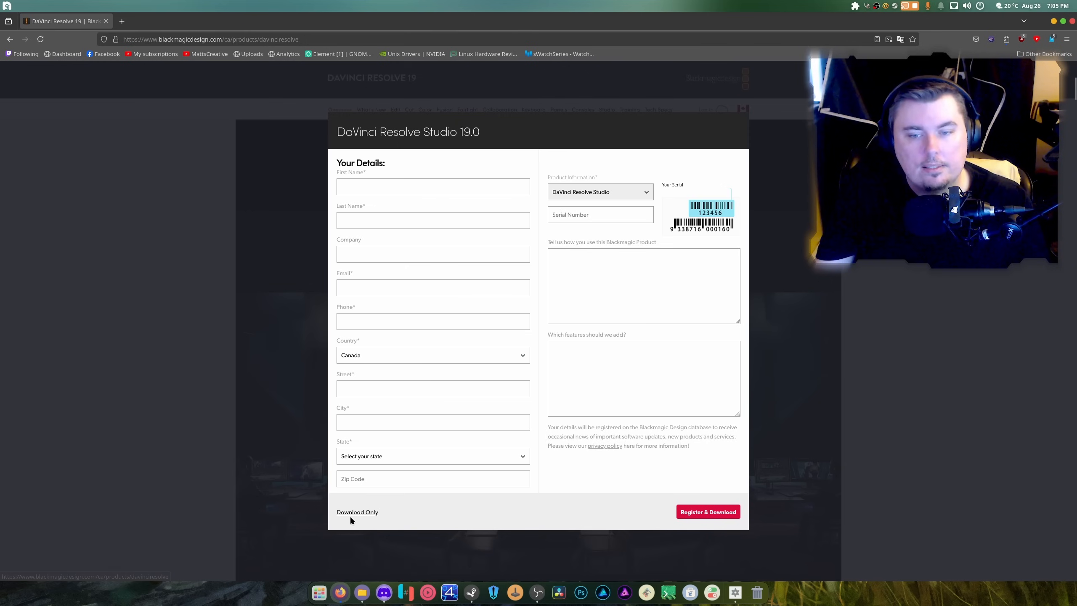
pyautogui.click(357, 511)
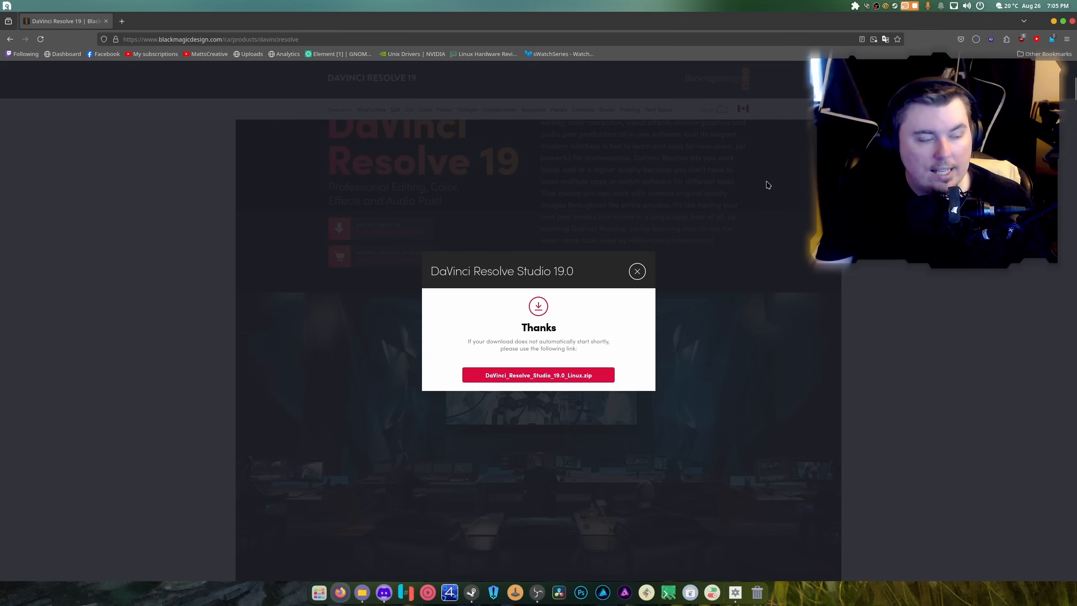
pyautogui.moveTo(762, 199)
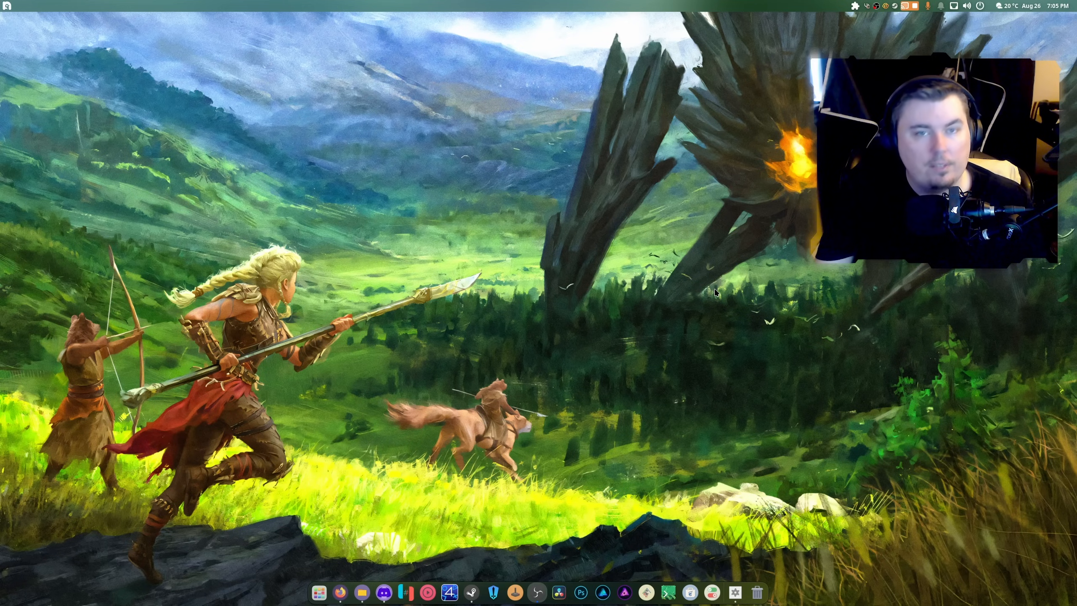
pyautogui.rightClick(450, 592)
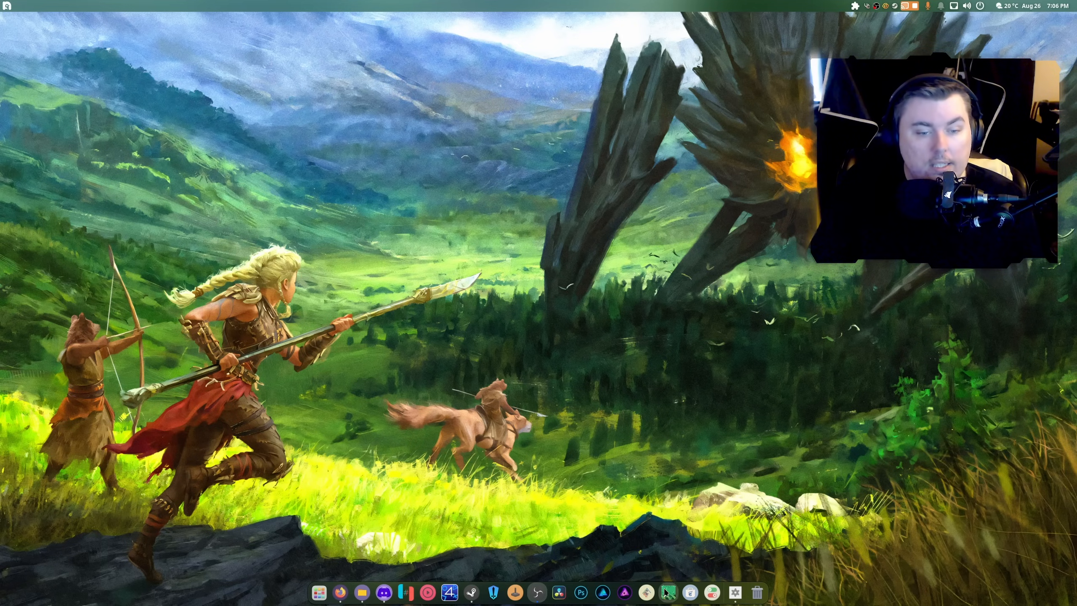
# - Open Ptyxis Terminal to print the Nobara Linux 40 system summary with fastfetch
pyautogui.click(667, 592)
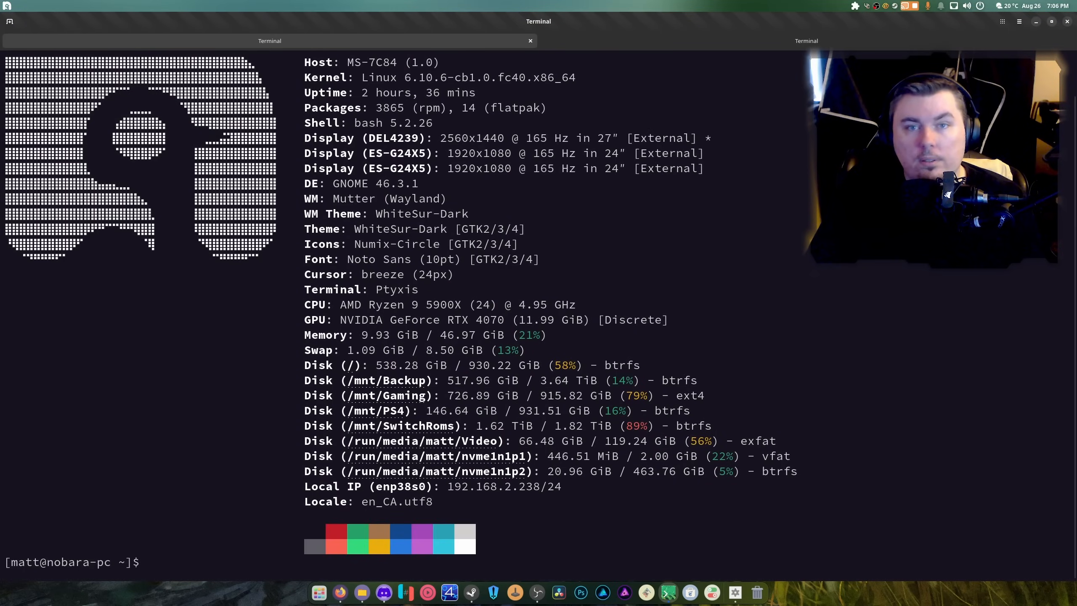
pyautogui.moveTo(672, 354)
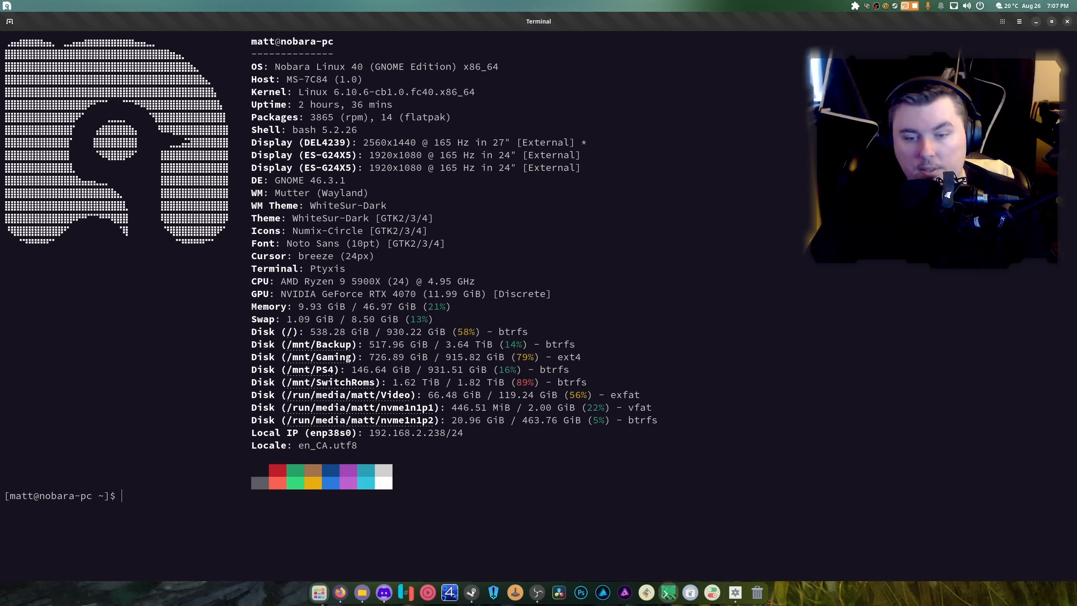
pyautogui.press('Super')
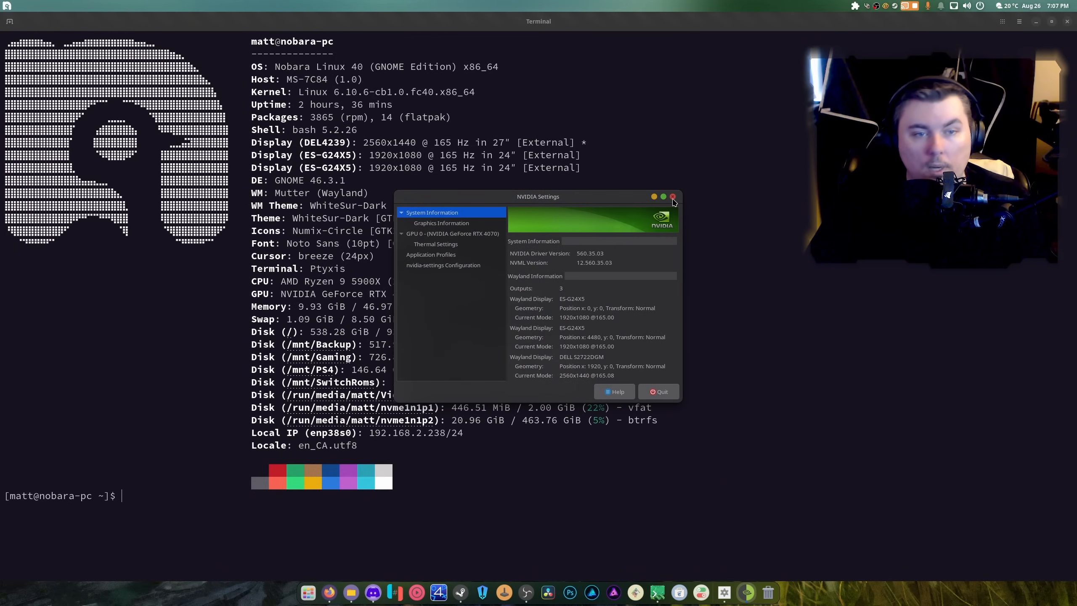
pyautogui.click(672, 197)
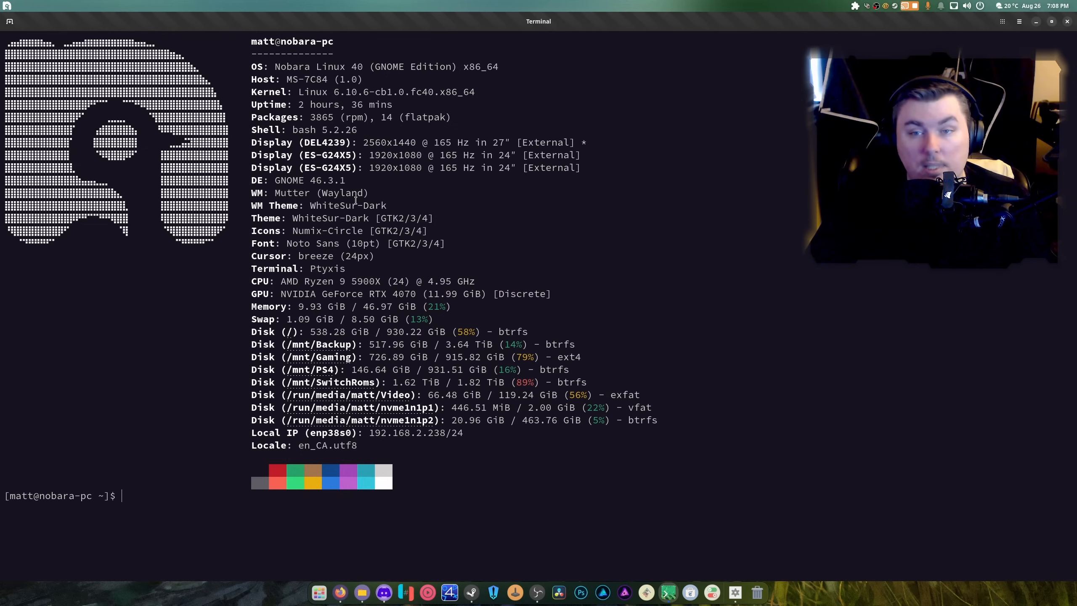
pyautogui.moveTo(640, 281)
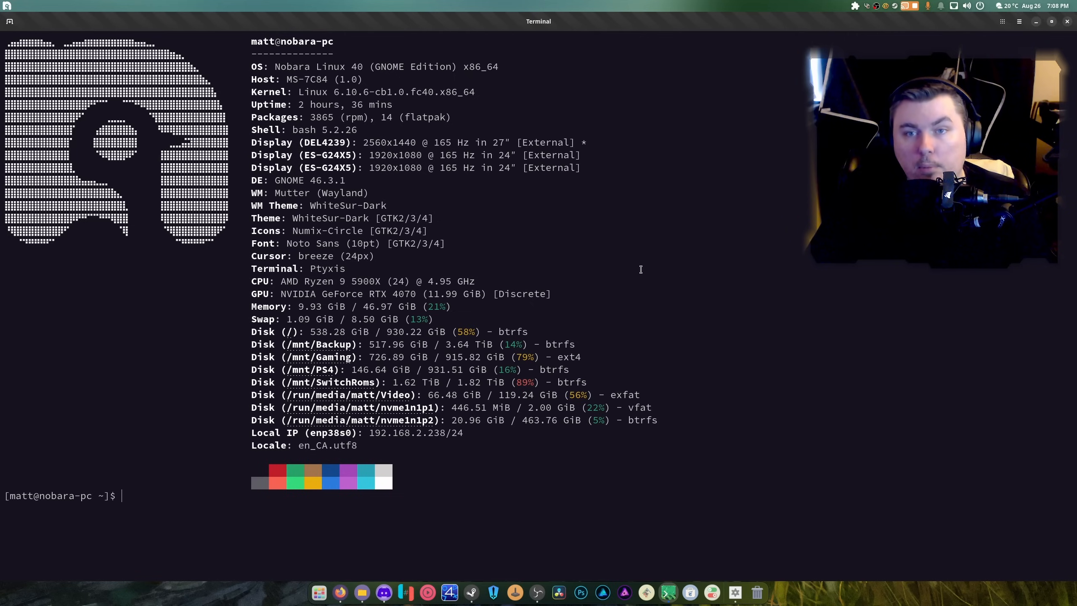
pyautogui.moveTo(644, 260)
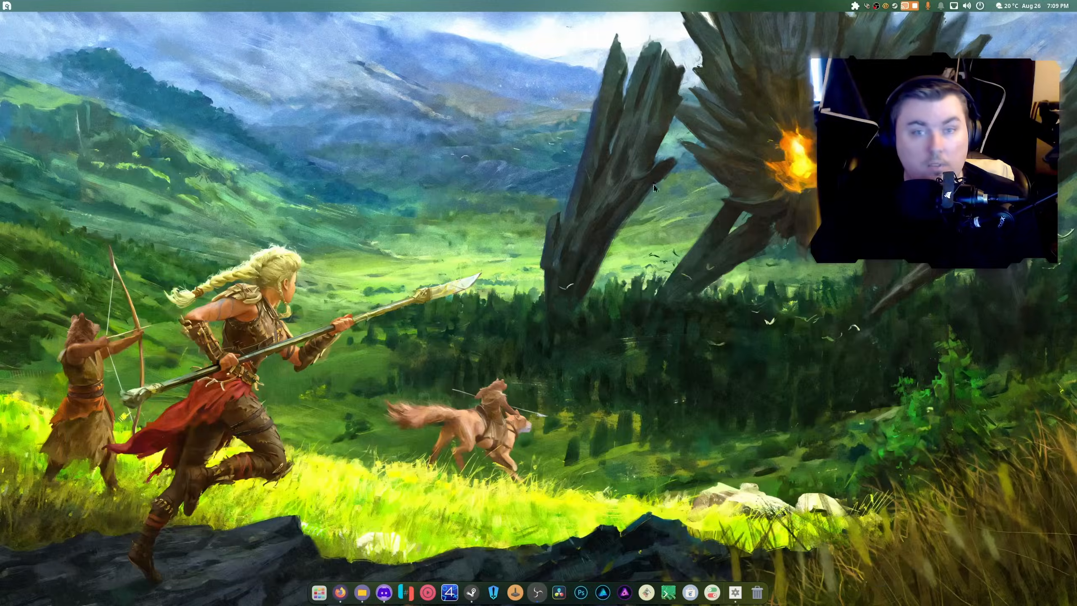
# - Extract the DaVinci Resolve Studio 19.0 Linux zip and try running its .run installer
pyautogui.rightClick(141, 62)
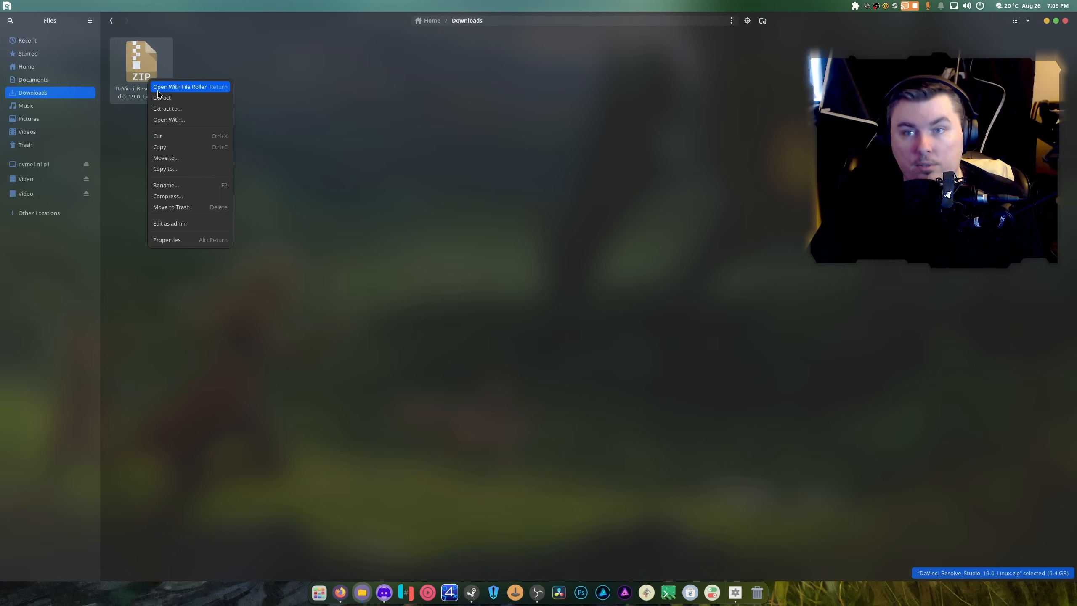
pyautogui.click(166, 108)
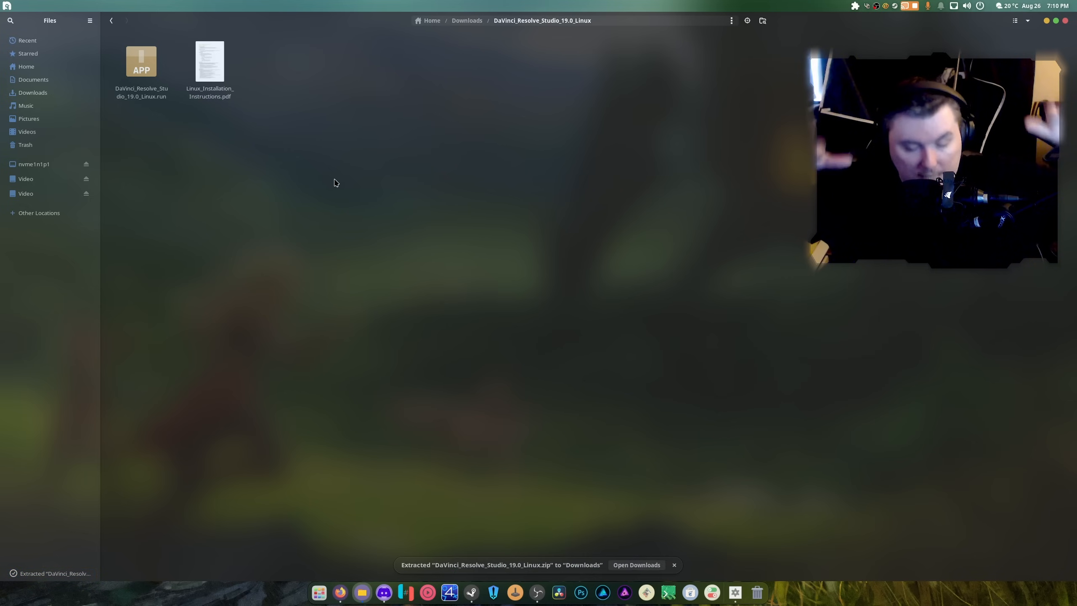
pyautogui.moveTo(275, 130)
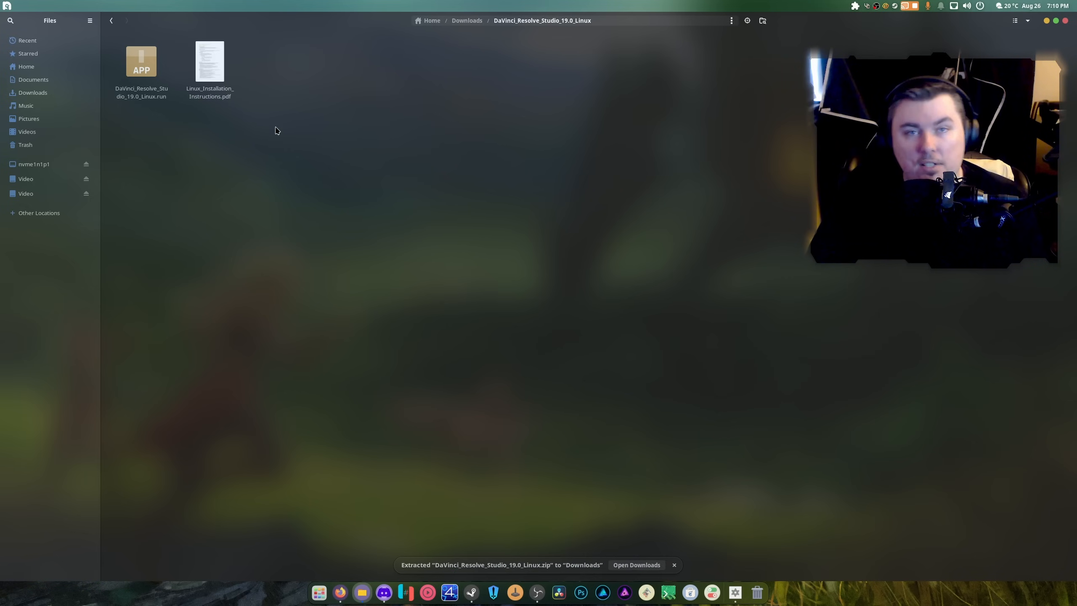
pyautogui.rightClick(141, 61)
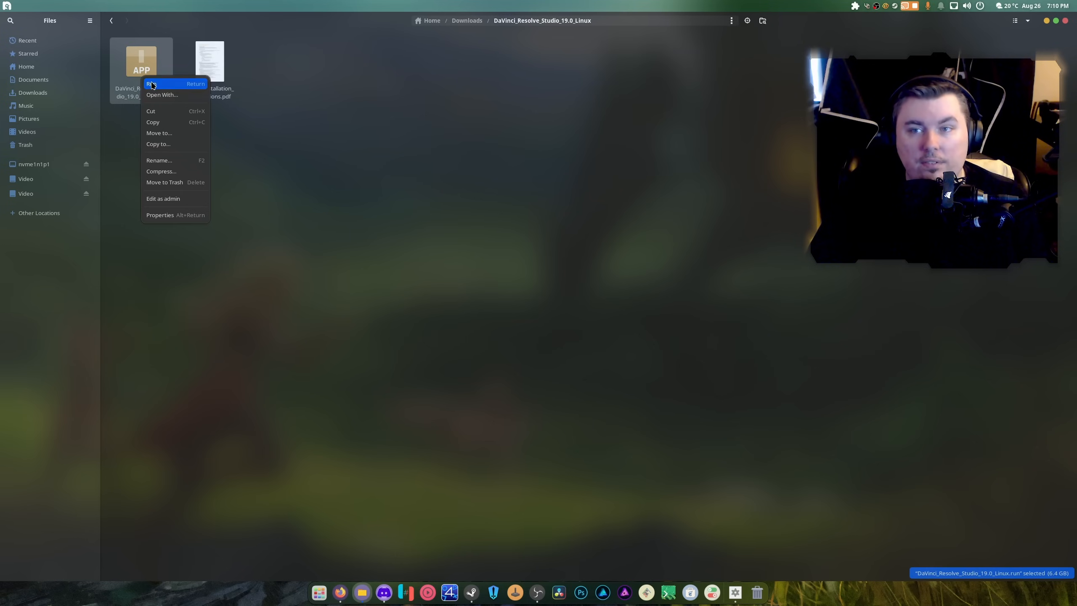
pyautogui.click(151, 83)
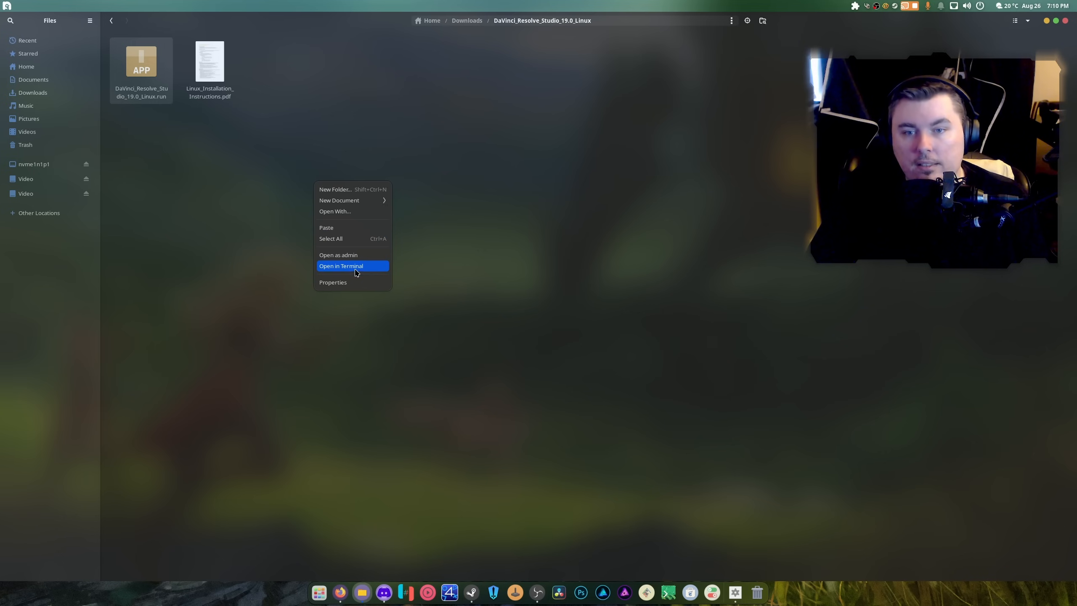
# - In the DaVinci download folder, run SKIP_PACKAGE_CHECK=1 ./DaVinci_Resolve_19.0_Linux.run
pyautogui.click(340, 266)
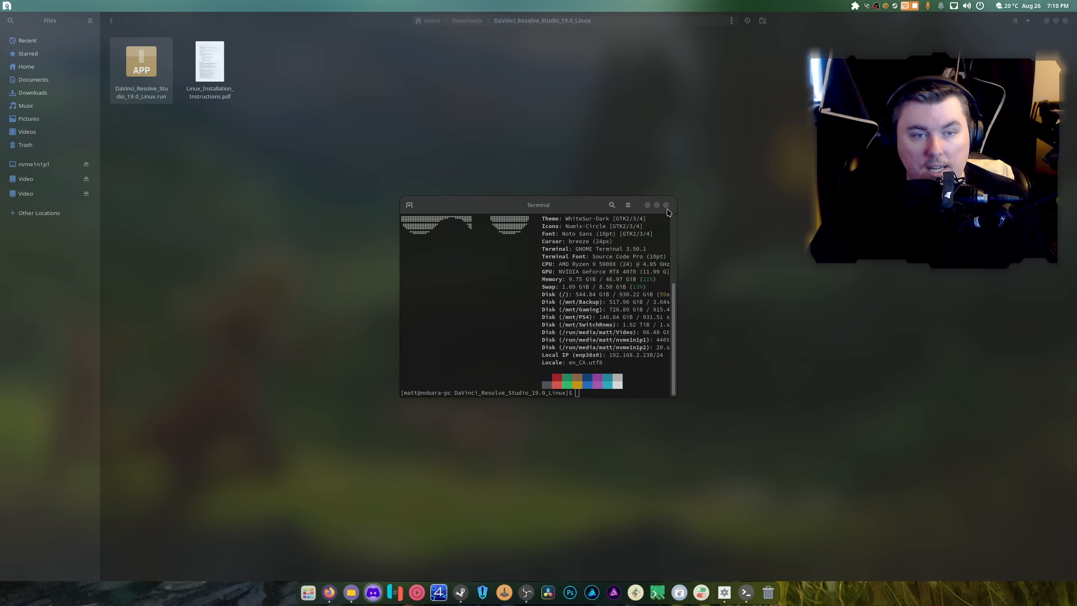
pyautogui.click(665, 205)
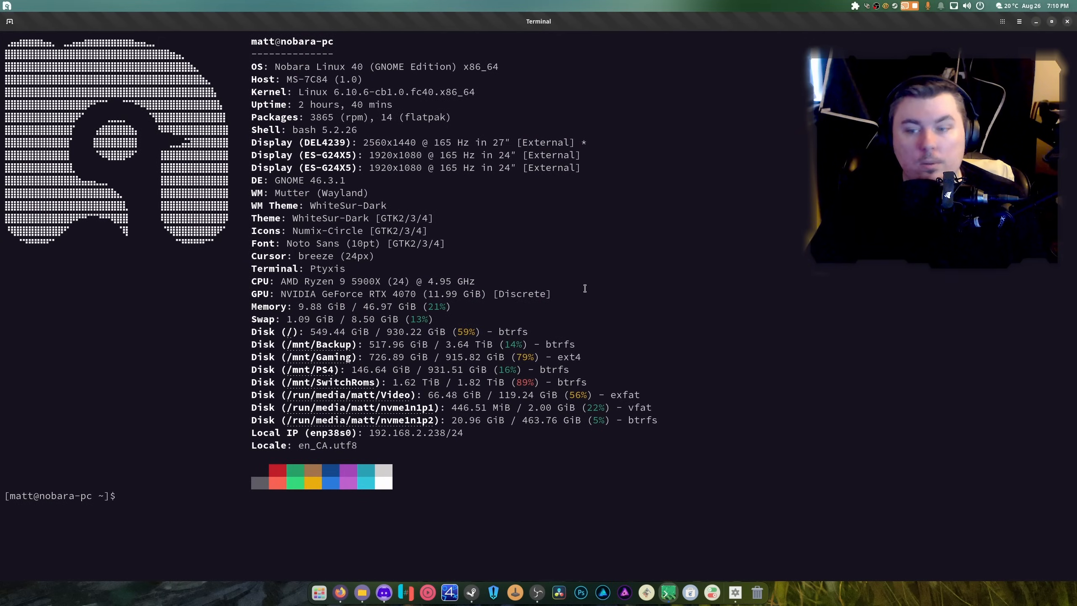
pyautogui.write('cd Downloads/')
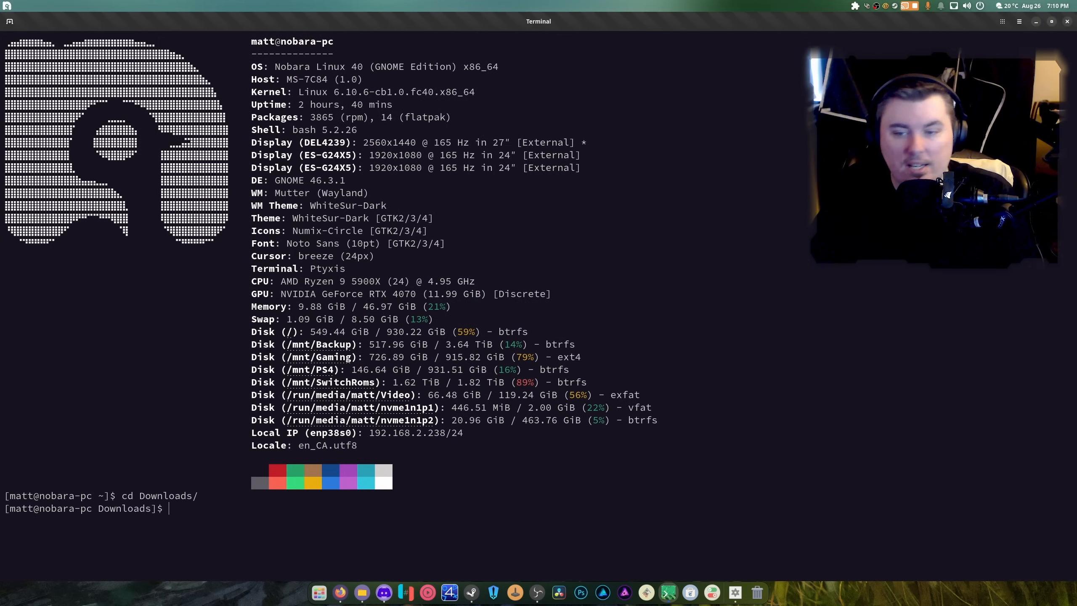
pyautogui.write('cd DaVinci_Resolve_Studio_19.0_Linux')
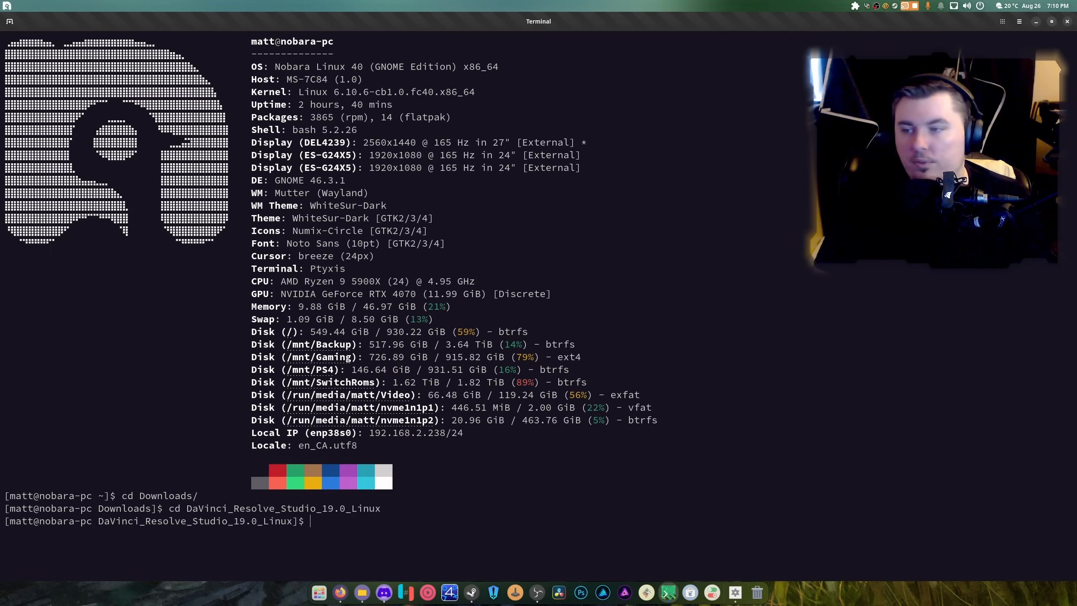
pyautogui.rightClick(416, 302)
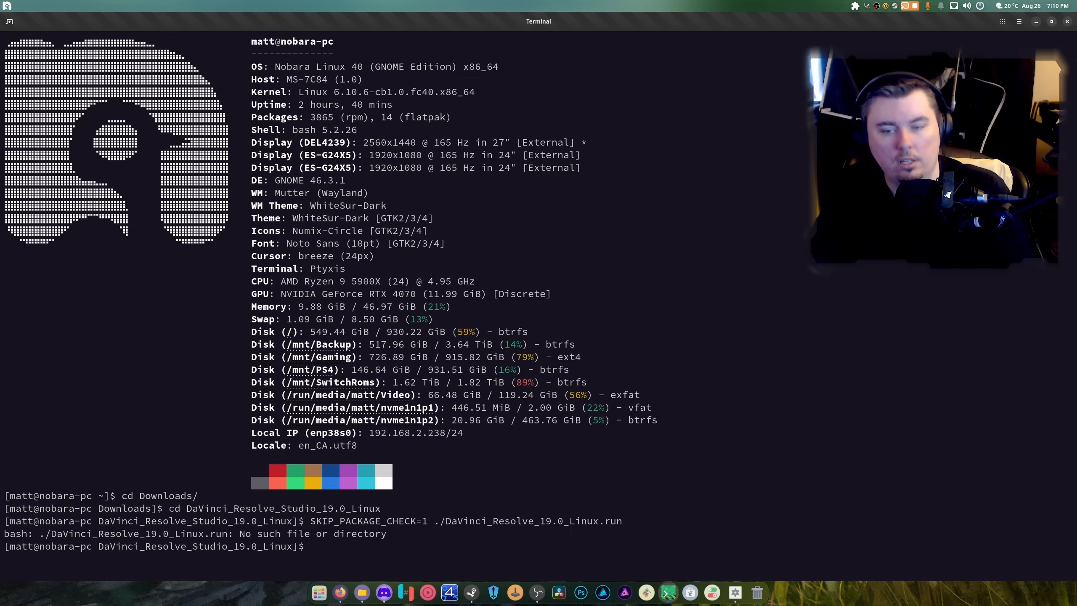
pyautogui.write('SKIP_PACKAGE_CHECK=1 ./DaVinci_Resolve_19.0_Linux.ru')
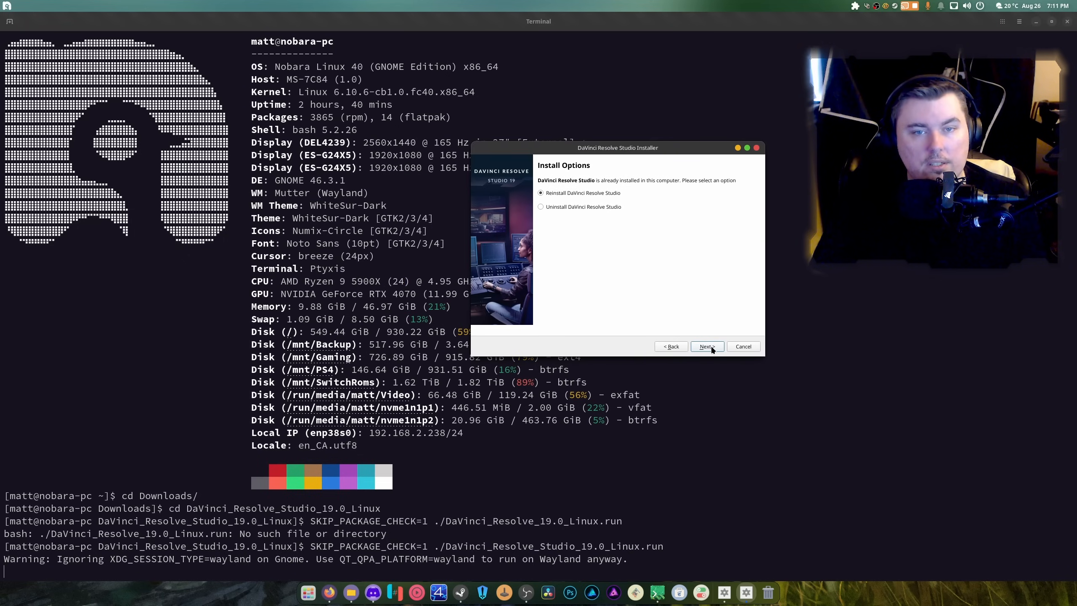
# - Choose Reinstall DaVinci Resolve Studio, continue, and authenticate with the administrator password
pyautogui.click(707, 346)
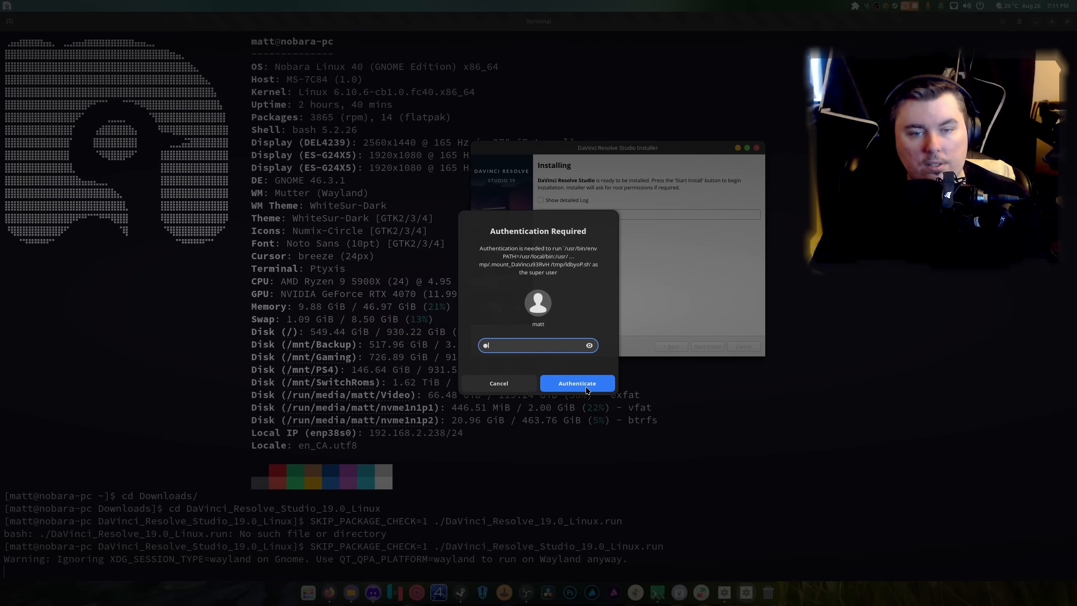
pyautogui.click(576, 383)
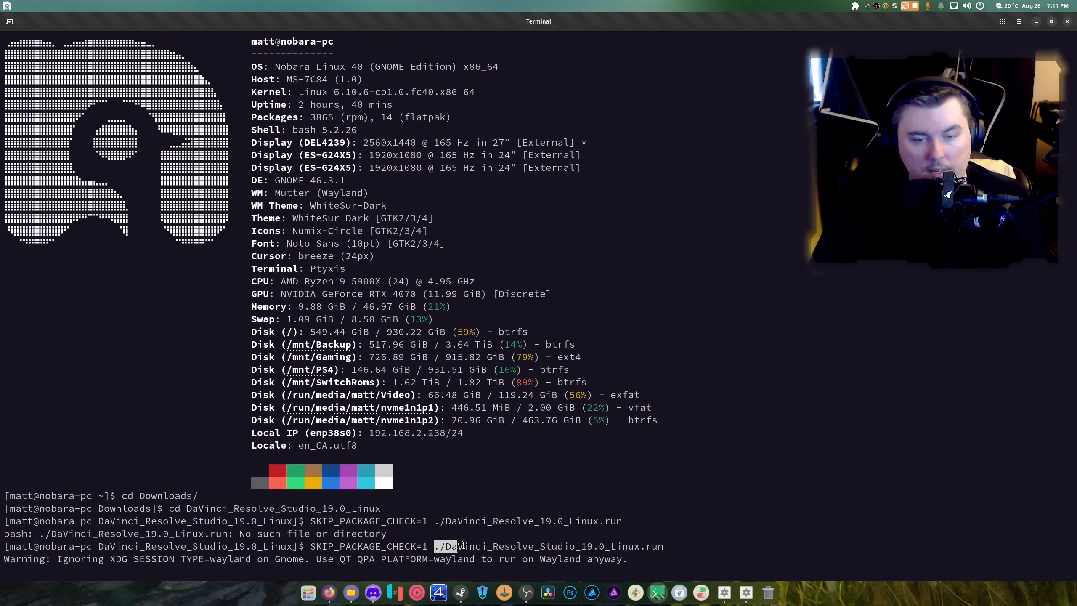
# - Select and copy the SKIP_PACKAGE_CHECK=1 installer command line
pyautogui.tripleClick(481, 545)
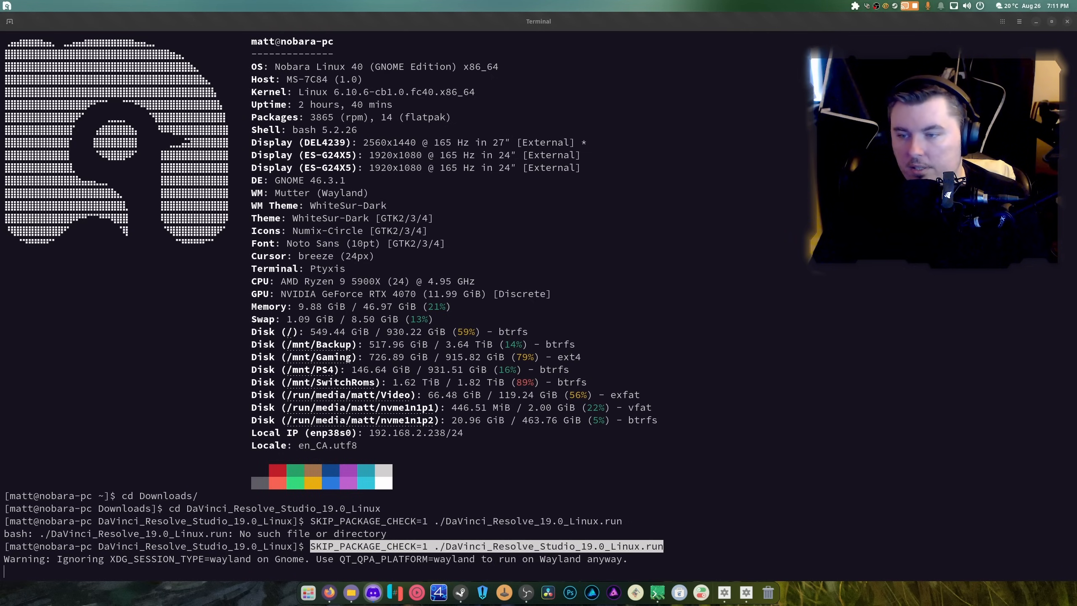
pyautogui.press('Return')
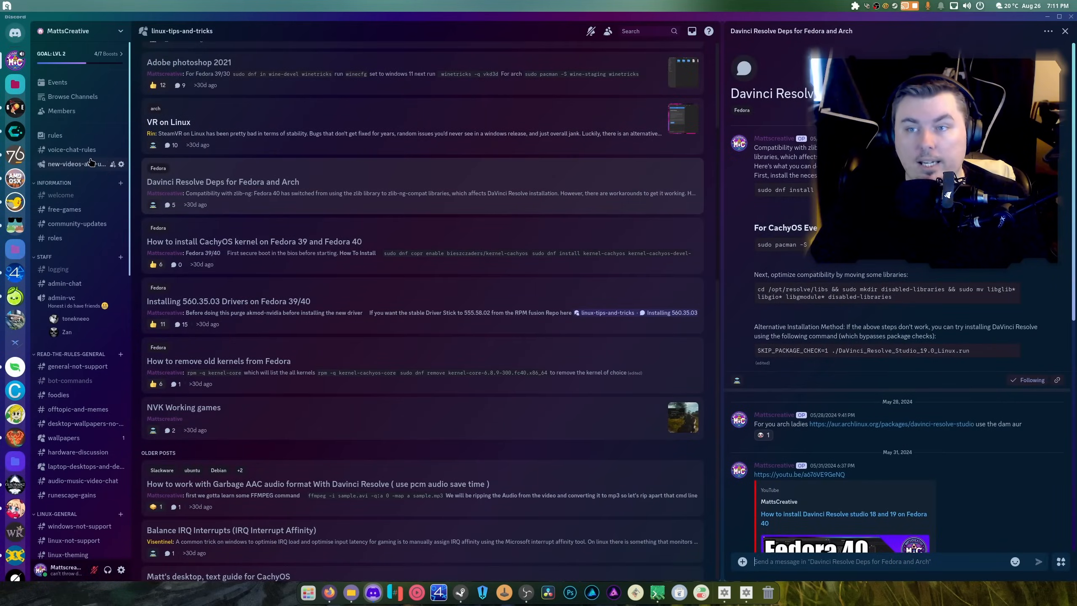
# - Open the #rules channel and scroll up and down through the server rules
pyautogui.click(55, 135)
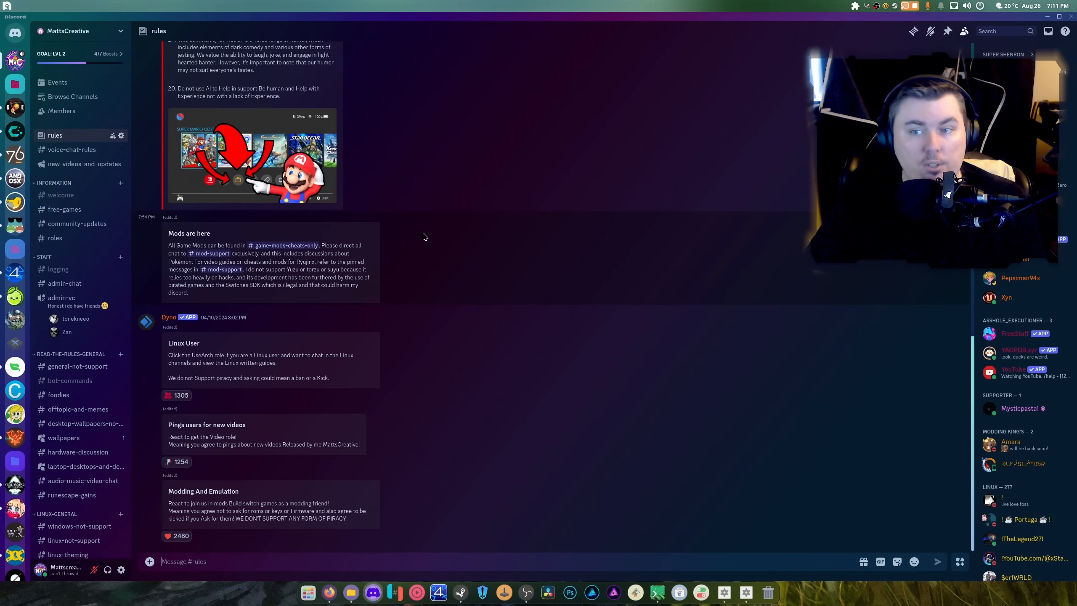
pyautogui.moveTo(375, 326)
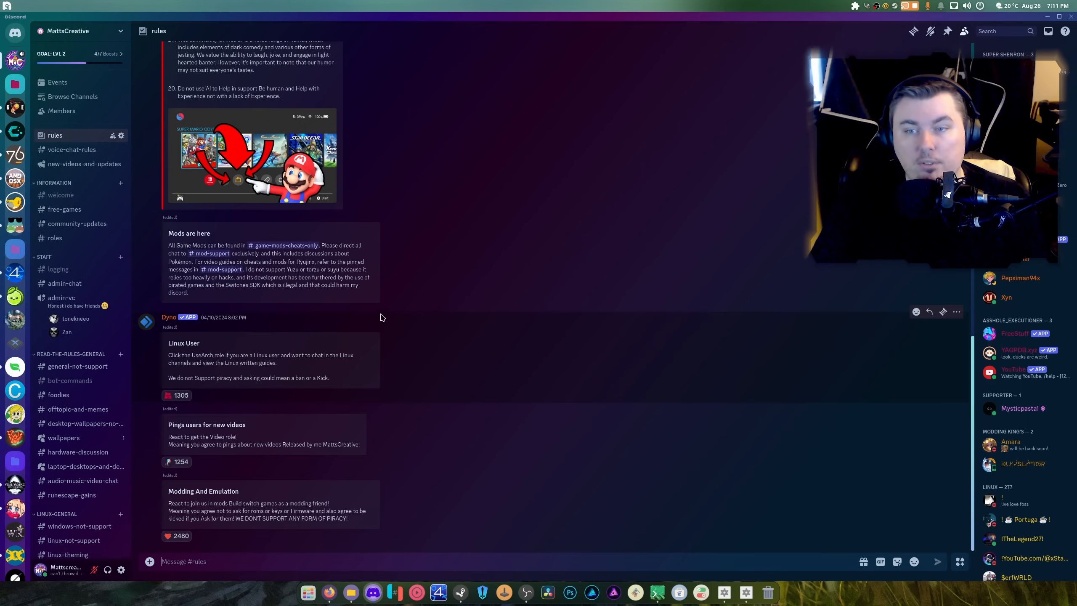
pyautogui.scroll(3)
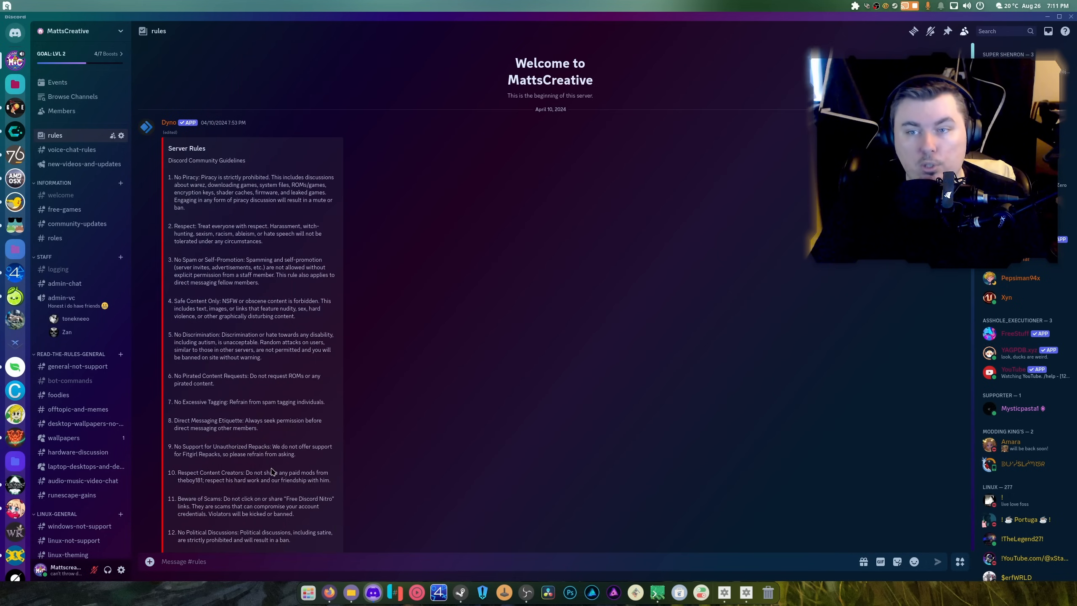
pyautogui.scroll(-3)
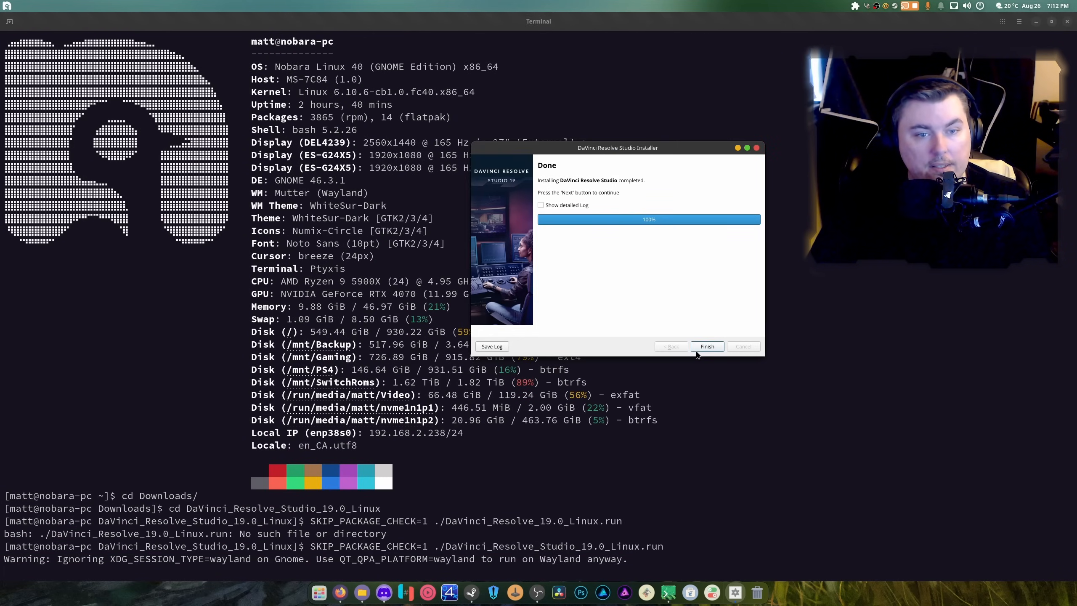
# - Finish the DaVinci Resolve Studio installer from its 100% Done page
pyautogui.click(705, 346)
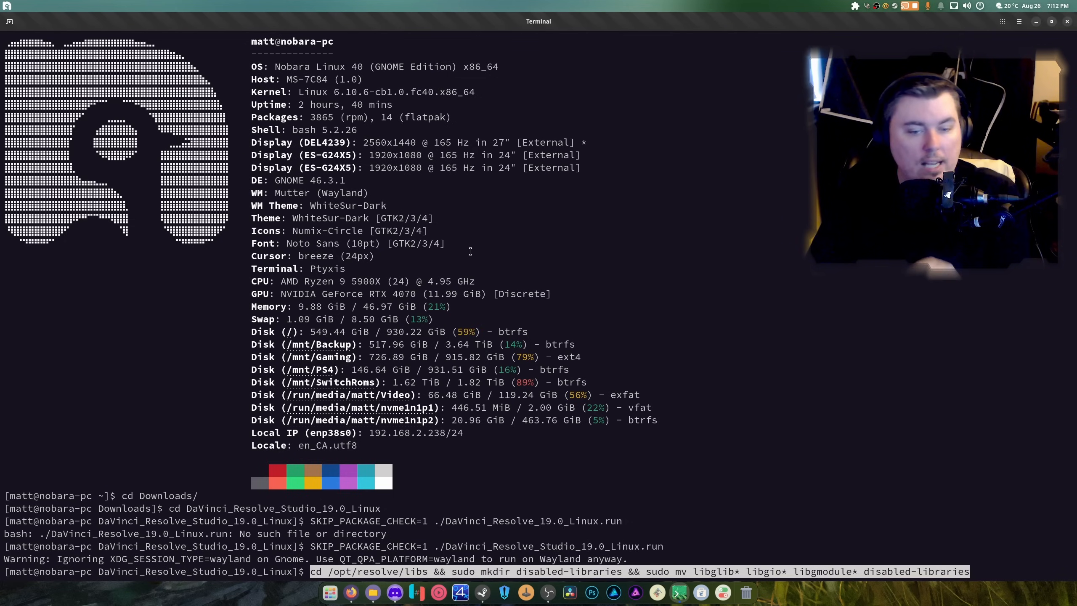
# - Run the command moving libglib, libgio and libgmodule into /opt/resolve/libs/disabled-libraries
pyautogui.press('Return')
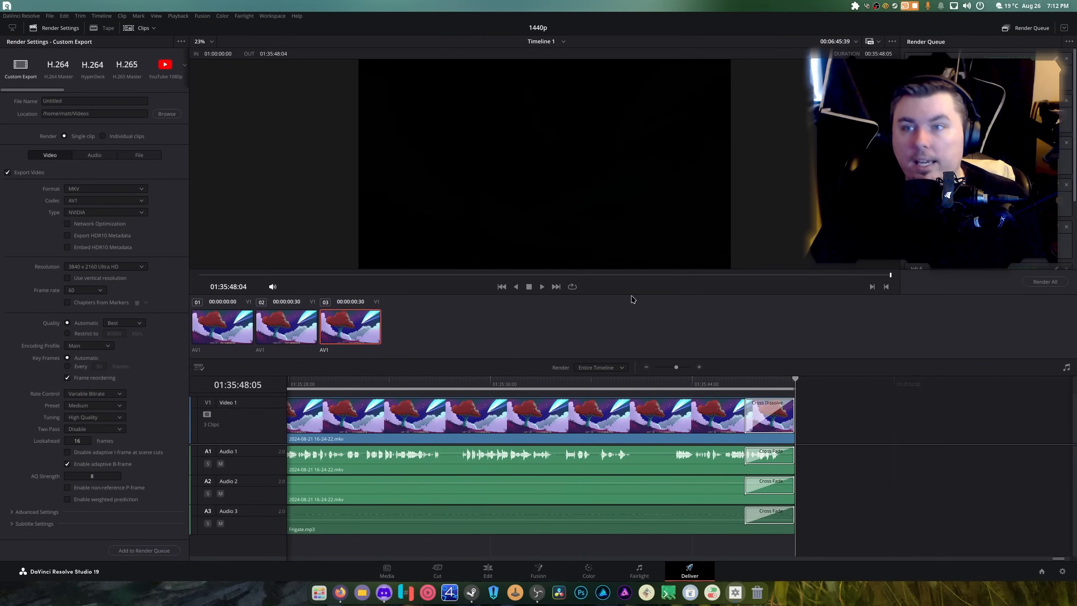
# - Switch Resolve to the Edit page showing Timeline 1's three-clip timeline
pyautogui.click(487, 571)
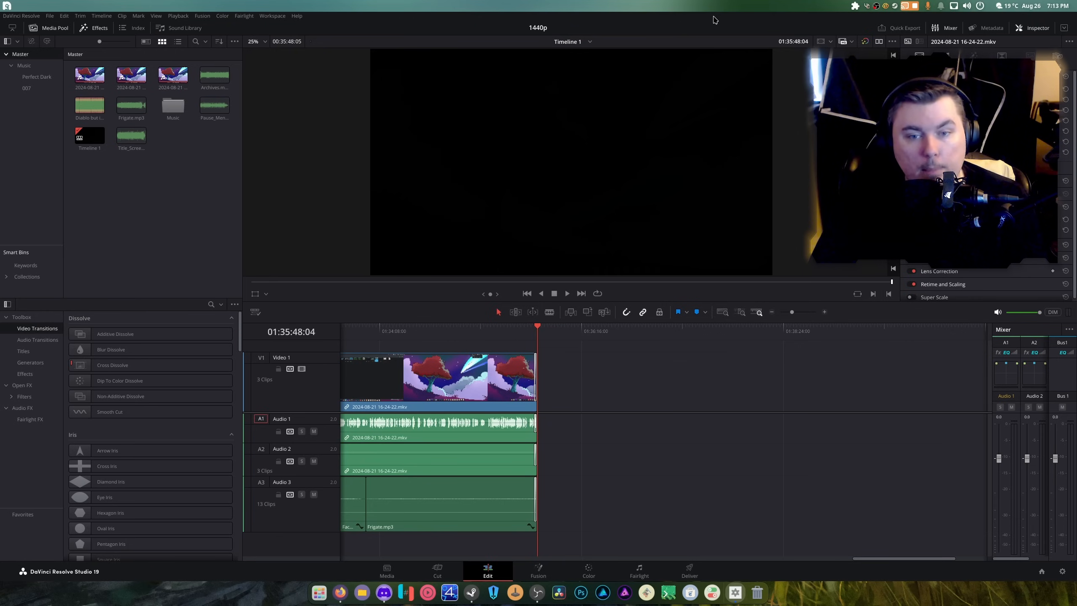
# - Toggle Cut and Edit pages, play the timeline from about 01:02, then stop
pyautogui.click(436, 569)
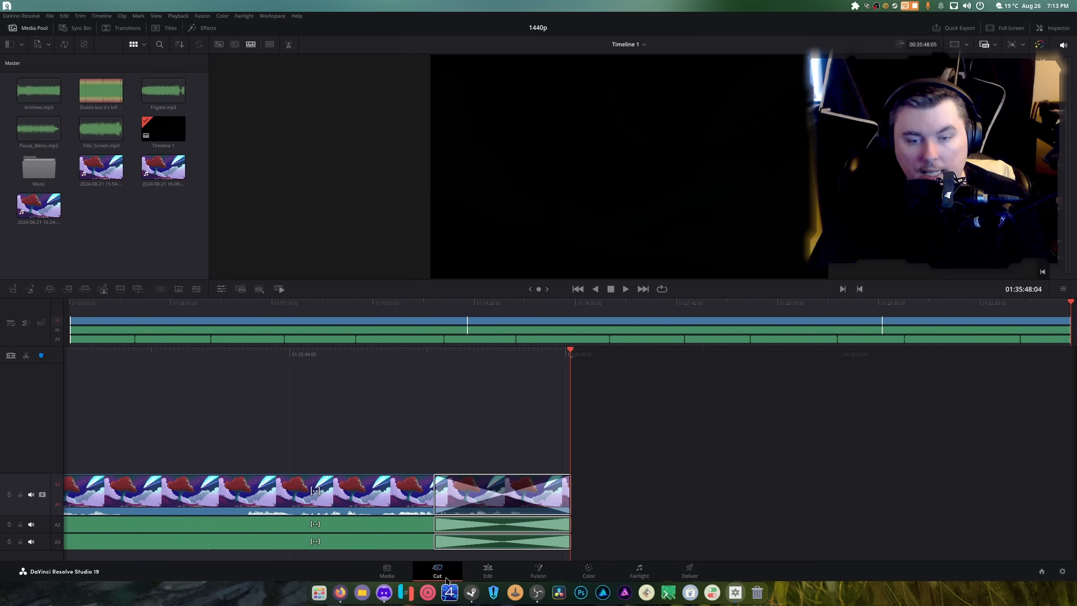
pyautogui.click(487, 570)
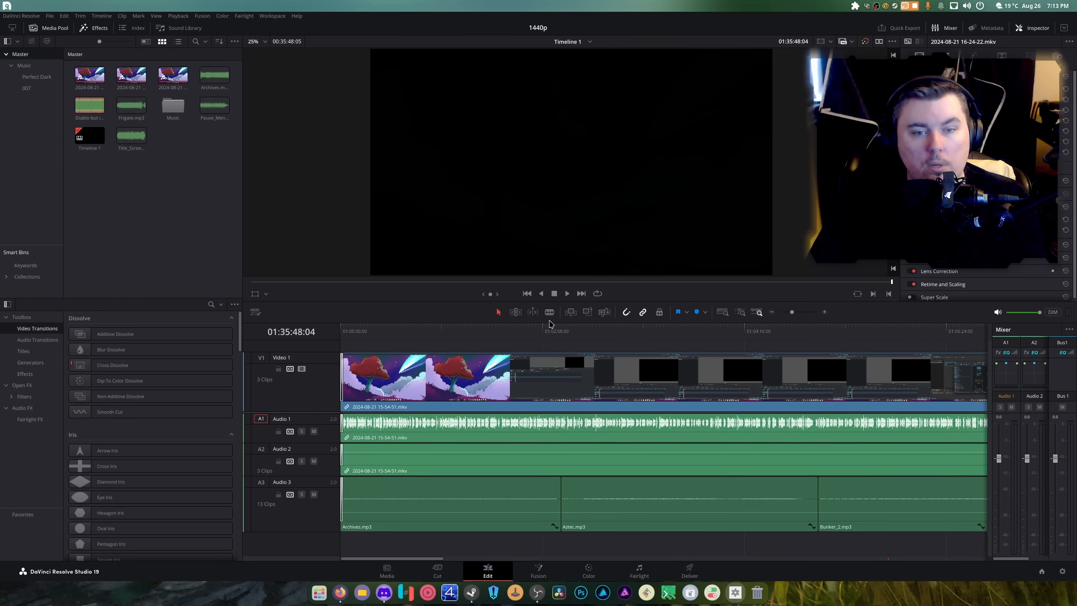
pyautogui.click(554, 293)
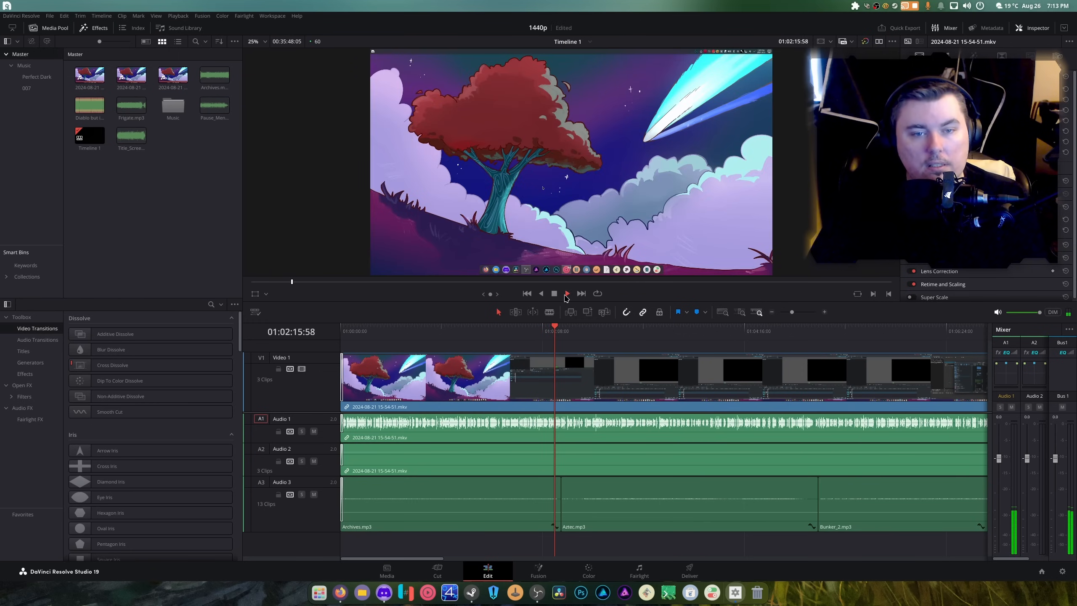
pyautogui.click(567, 293)
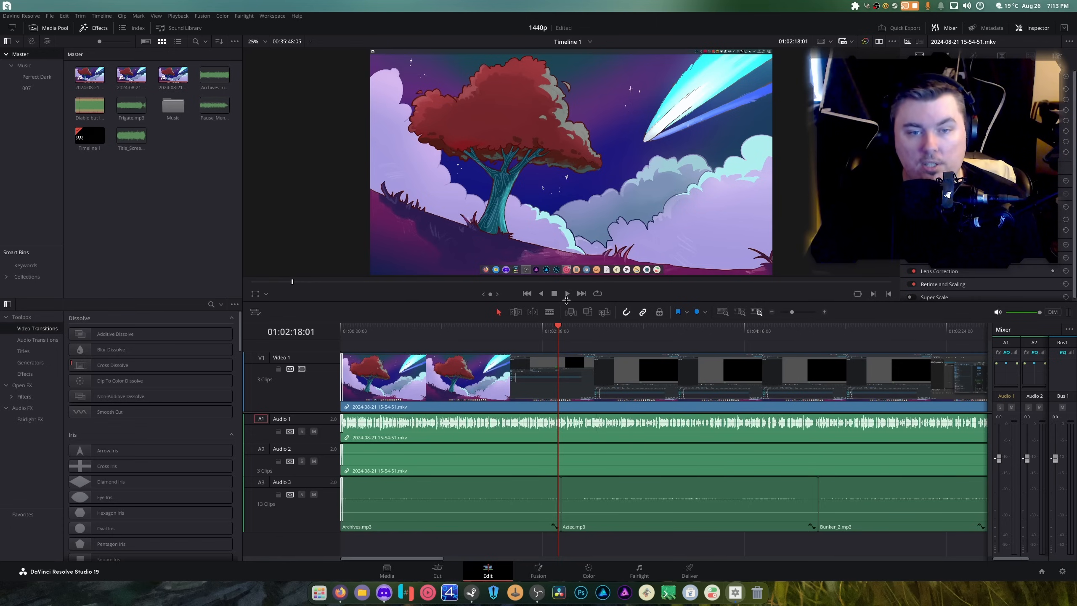
pyautogui.click(553, 293)
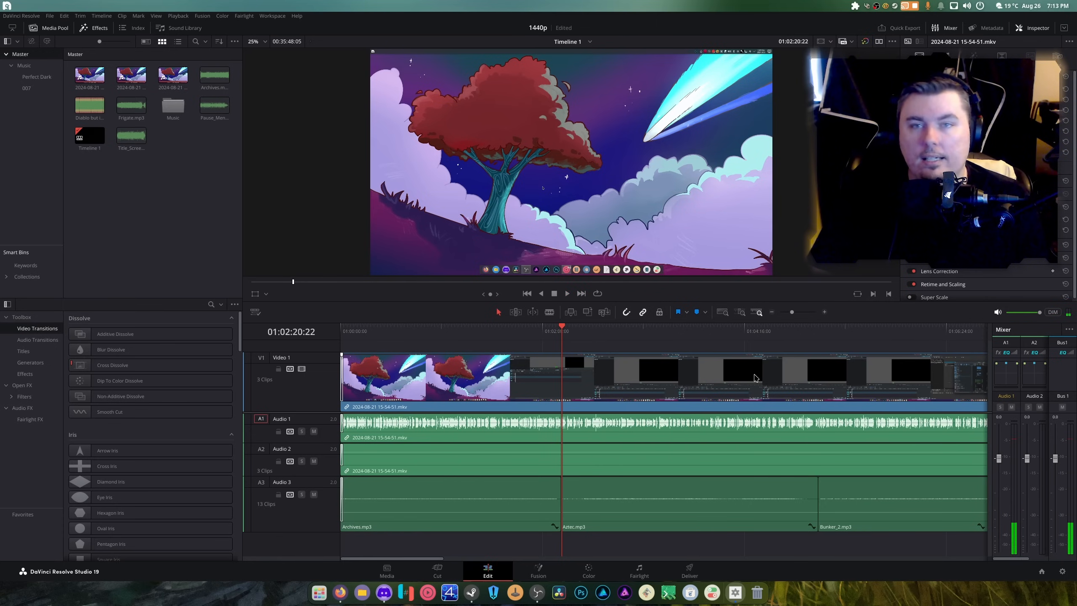
pyautogui.click(688, 570)
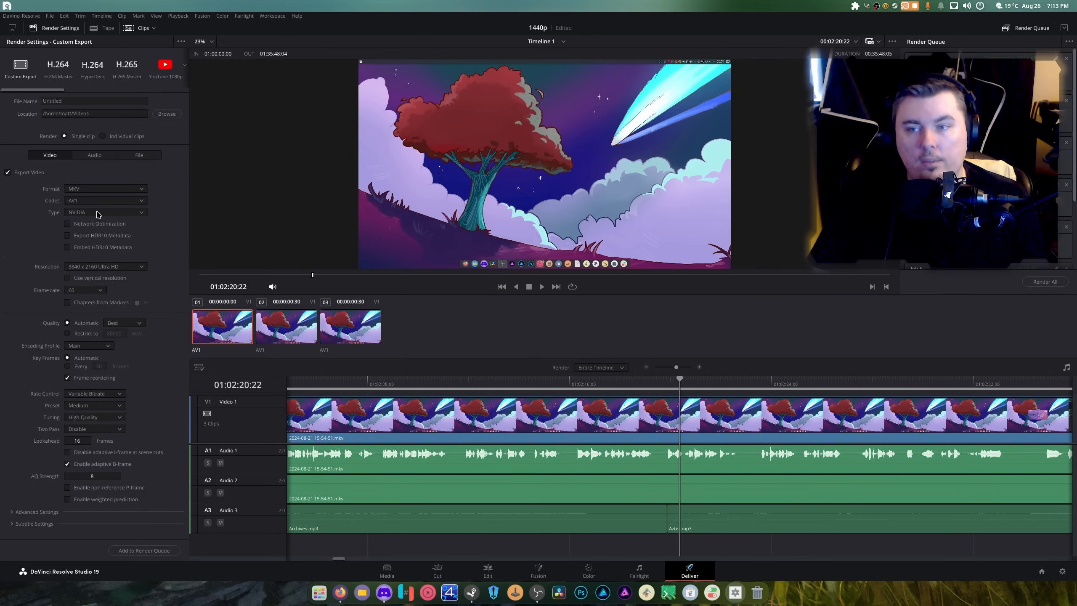
pyautogui.moveTo(101, 270)
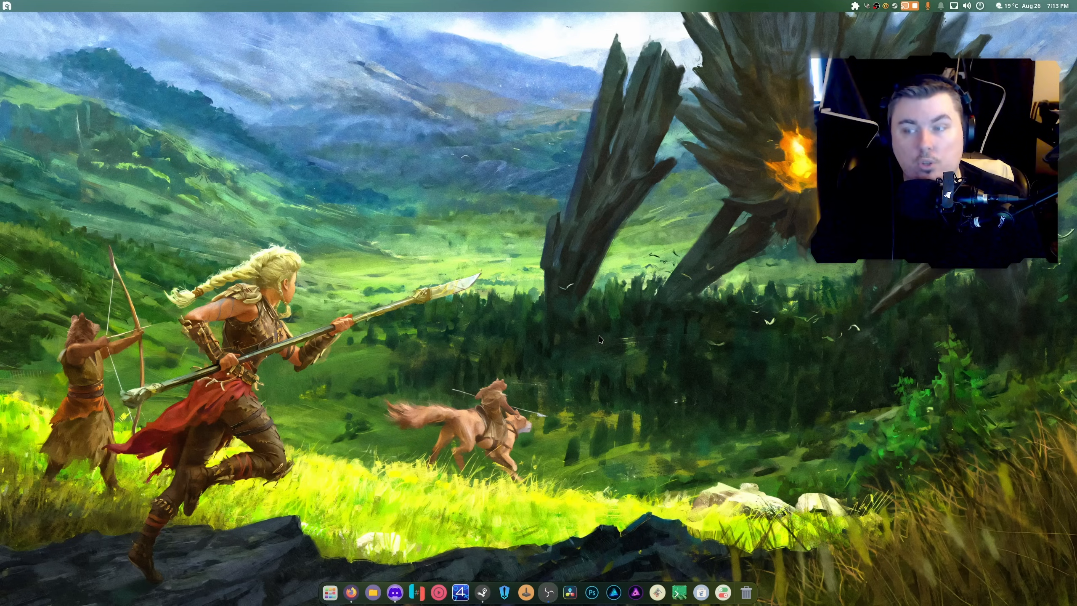
pyautogui.moveTo(548, 335)
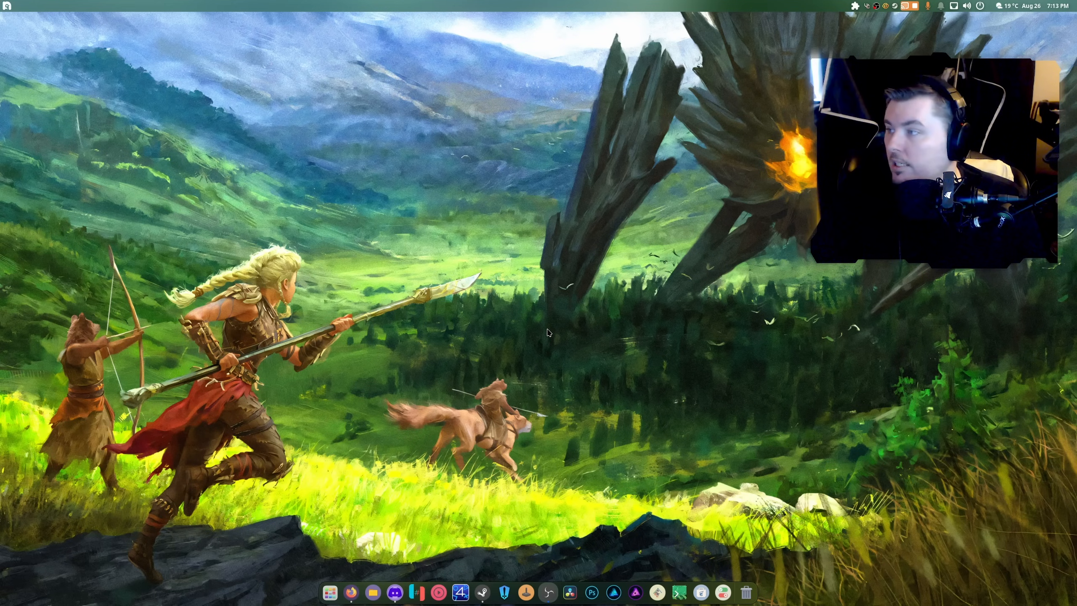
pyautogui.moveTo(547, 327)
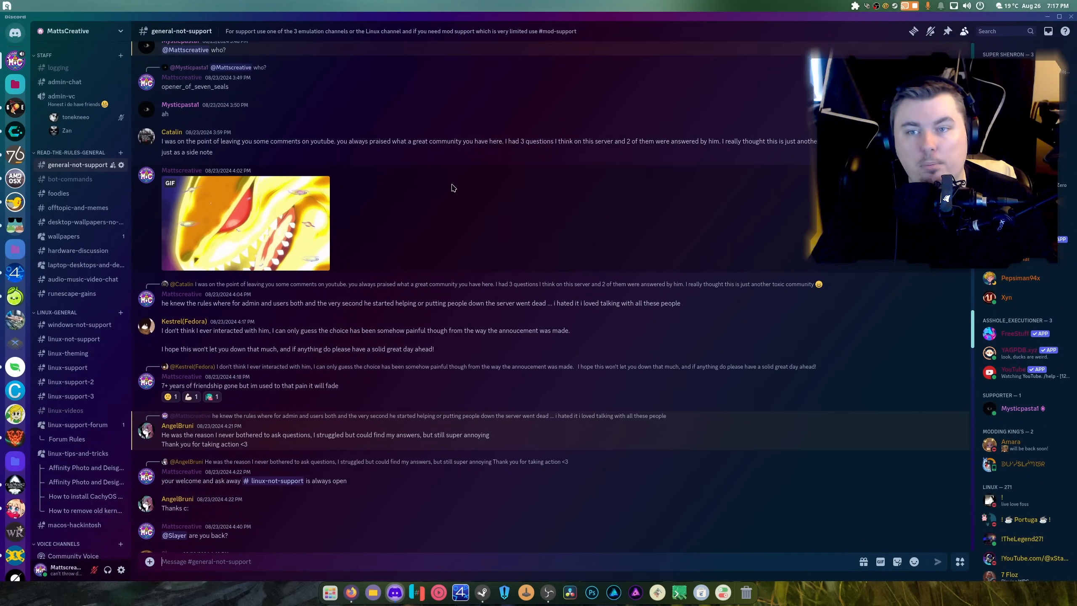
pyautogui.moveTo(499, 221)
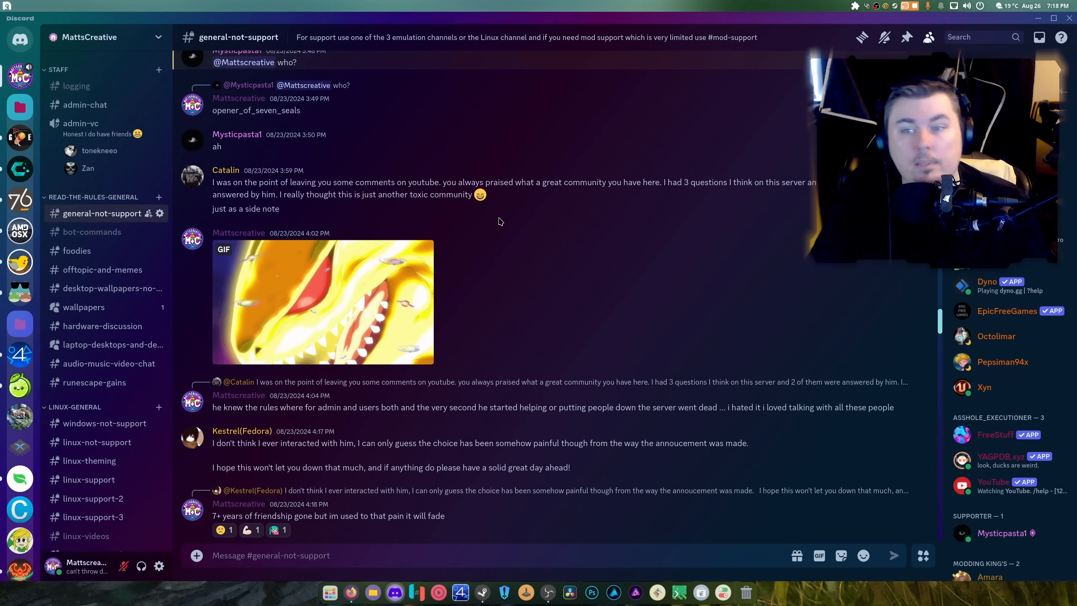
# - Scroll the MattsCreative channel list and open #new-videos-and-updates
pyautogui.scroll(-3)
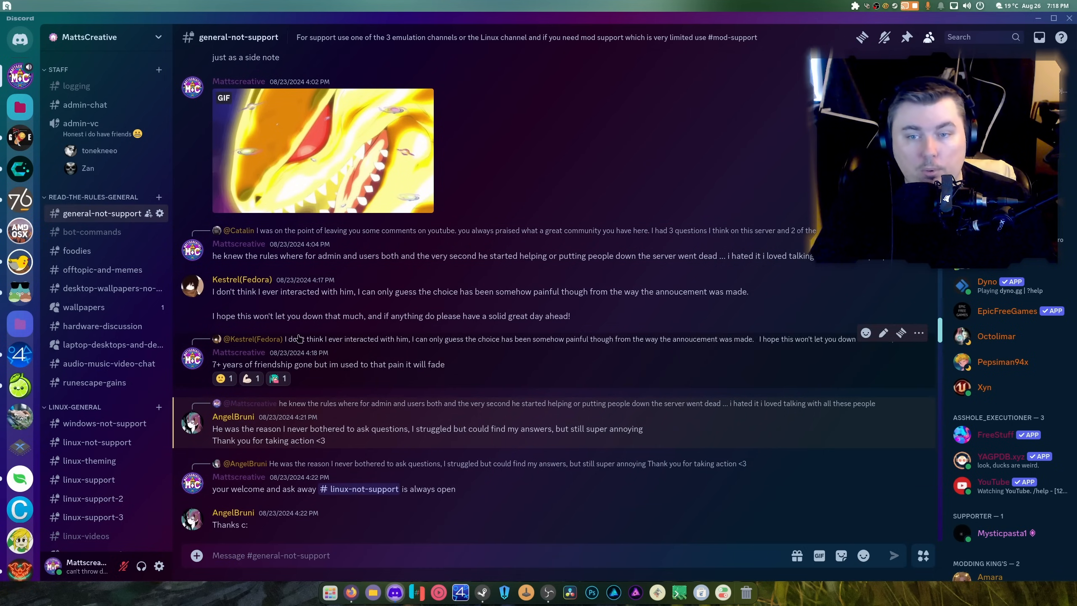
pyautogui.click(89, 36)
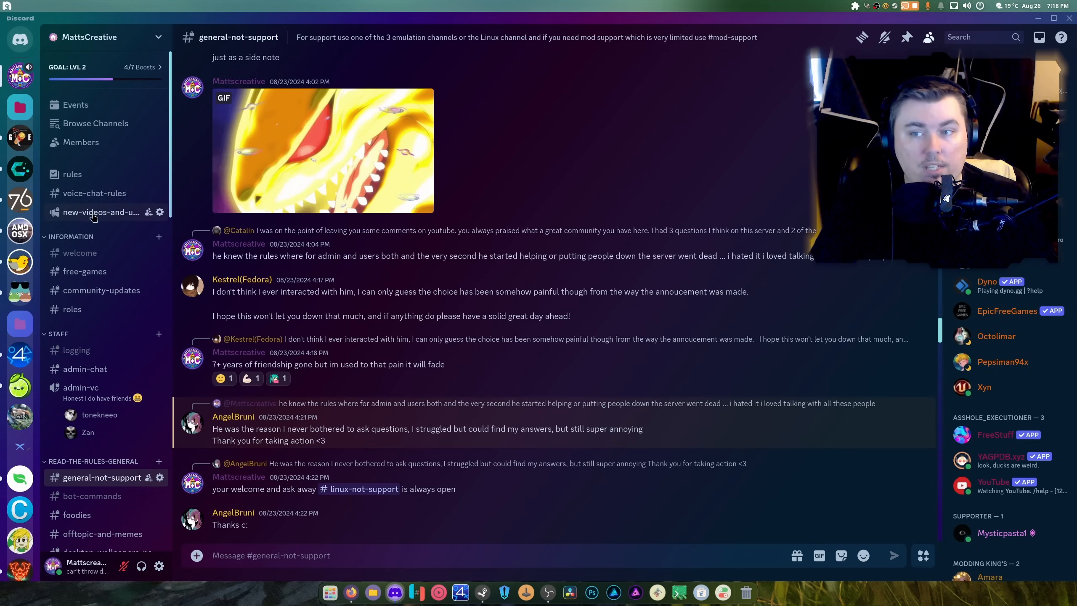
pyautogui.moveTo(72, 173)
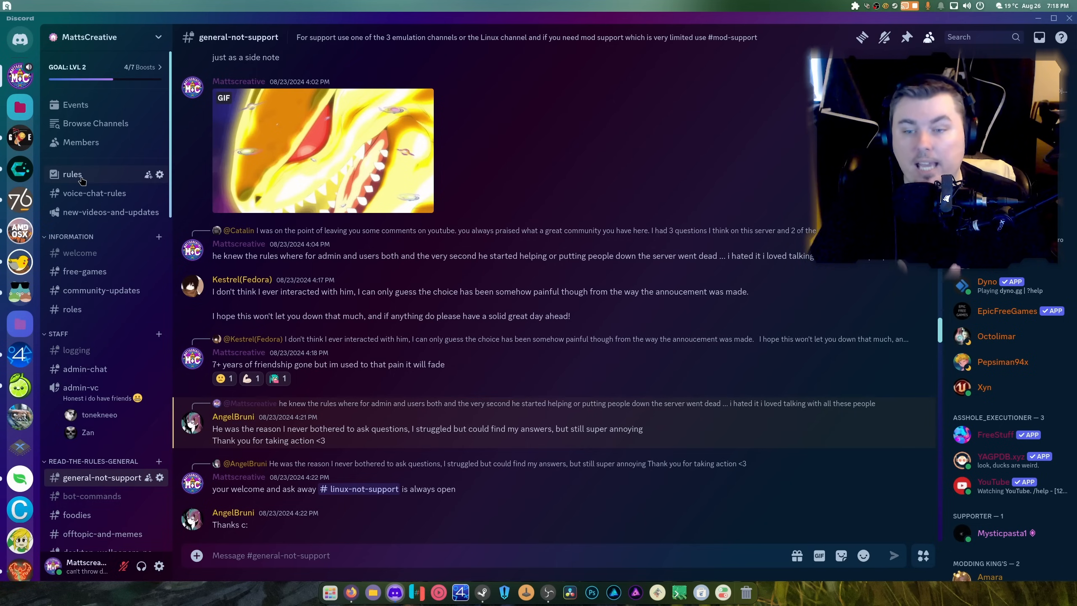
pyautogui.moveTo(333, 432)
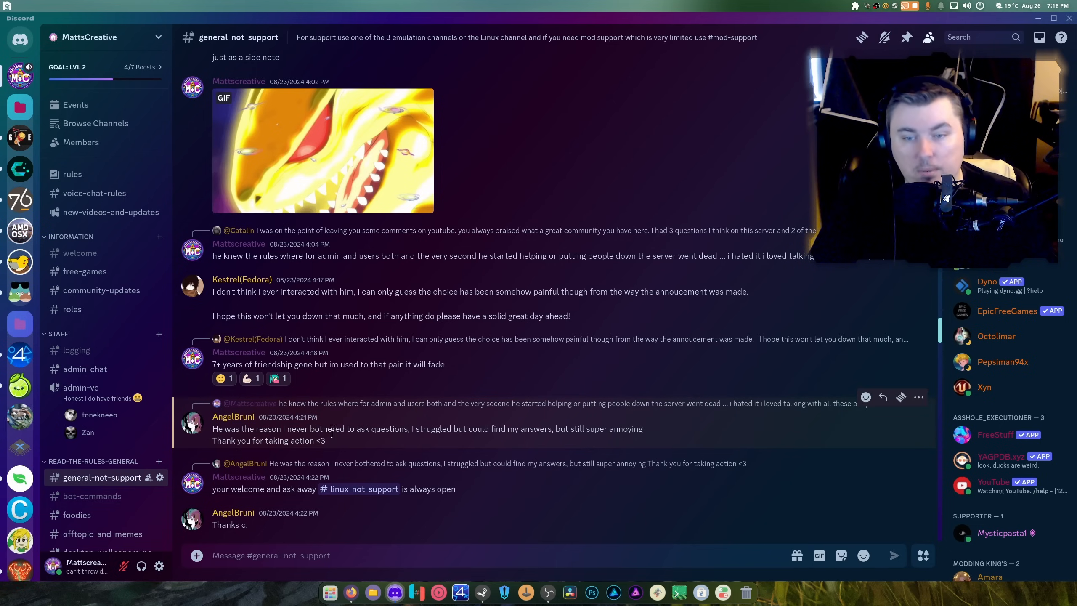
pyautogui.moveTo(474, 452)
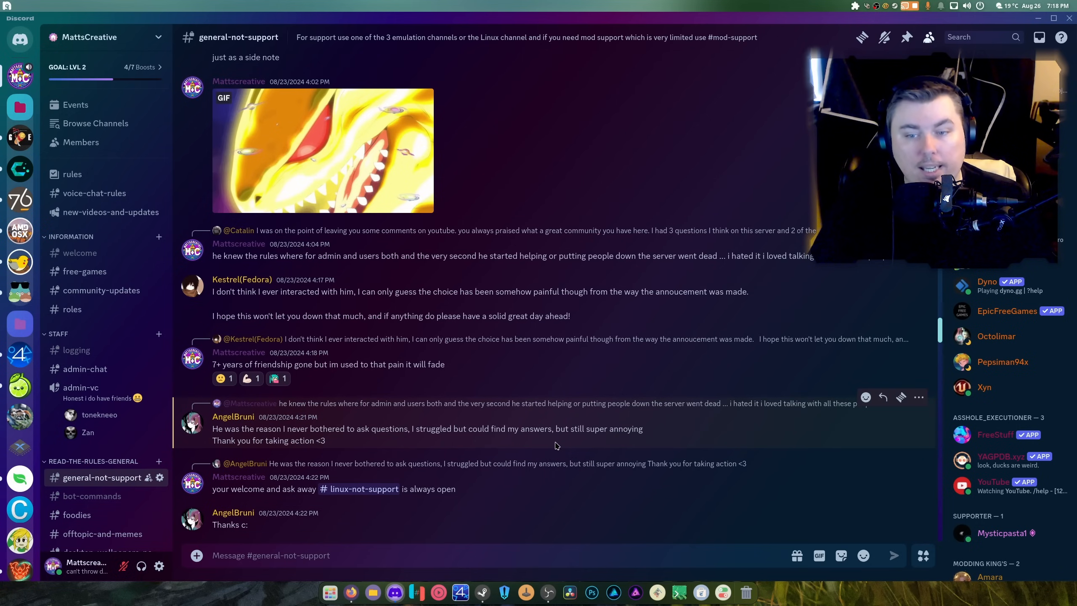
pyautogui.scroll(-3)
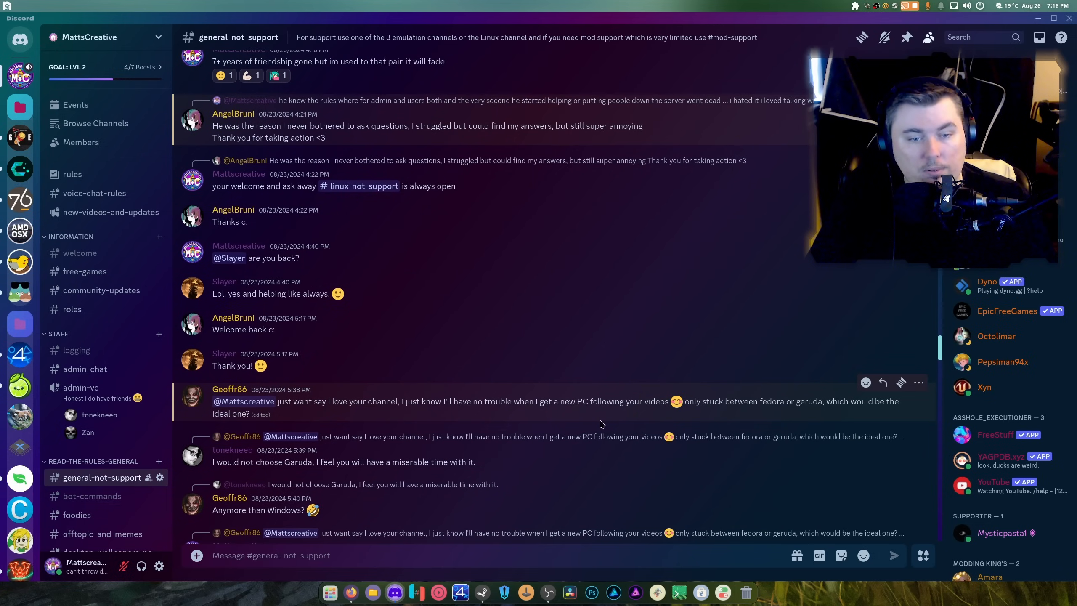
pyautogui.scroll(-3)
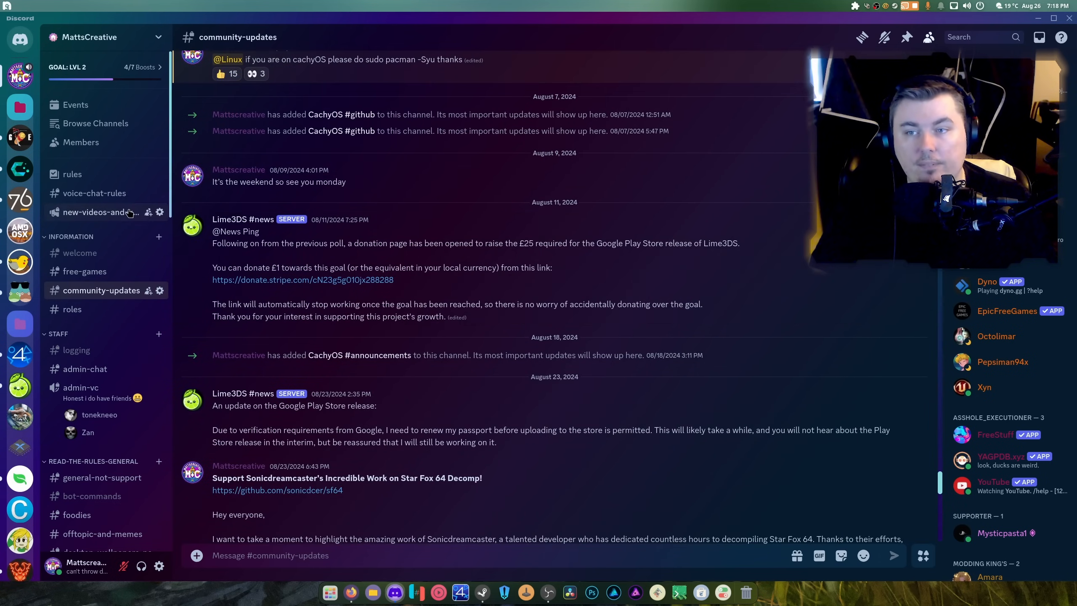
pyautogui.click(99, 211)
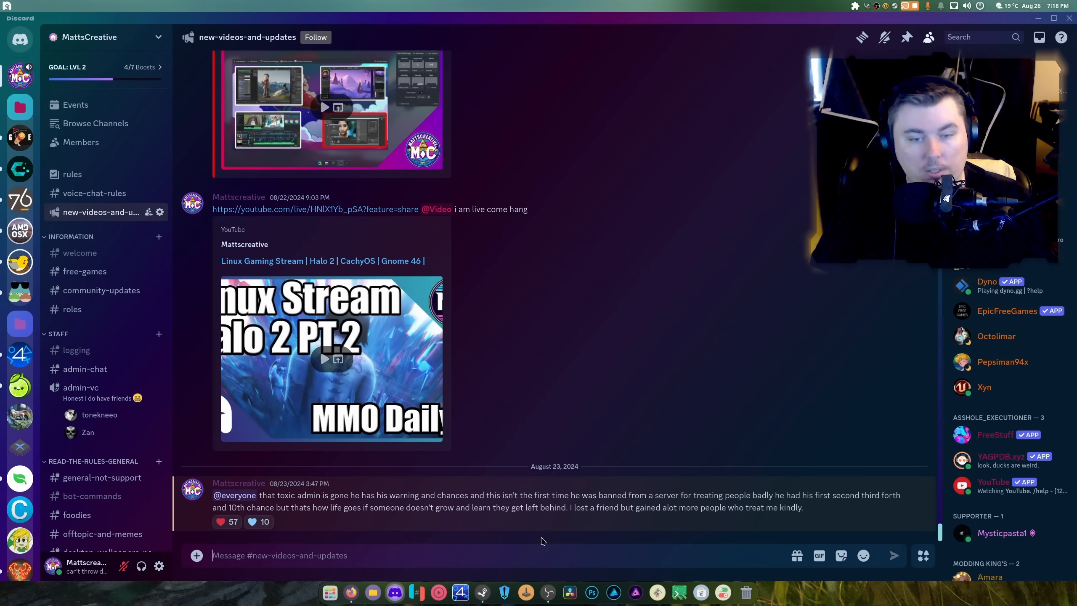